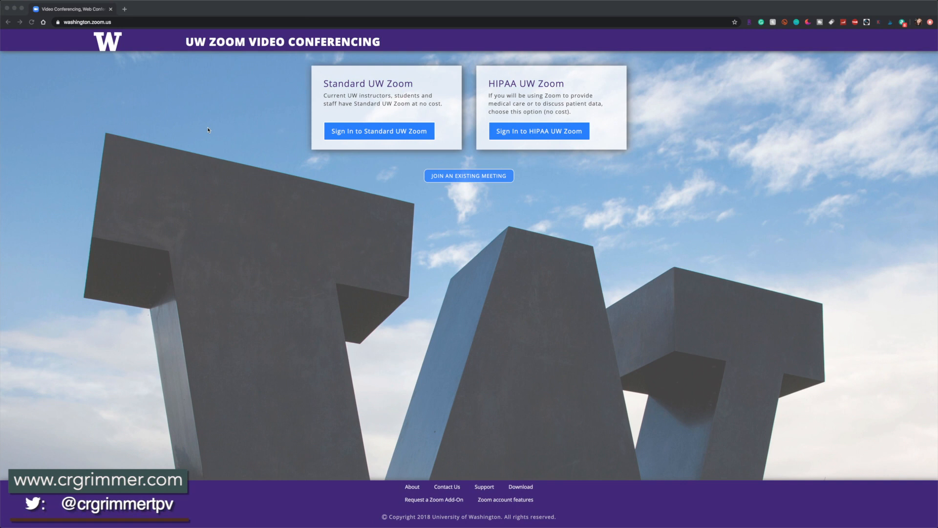
{"action": "mouse_move", "coordinate": [96, 24]}
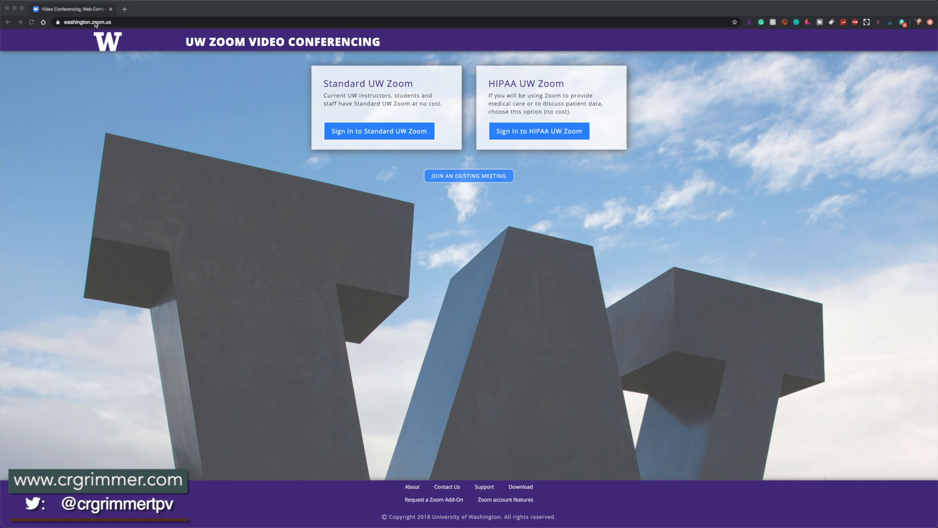
Begin signing in at washington.zoom.us with a Standard UW Zoom account
{"action": "left_click", "coordinate": [90, 22]}
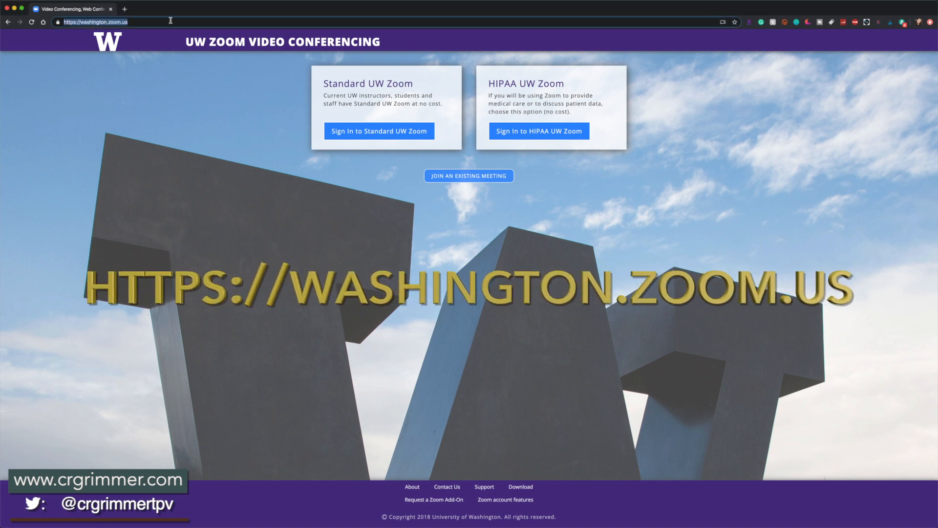
{"action": "mouse_move", "coordinate": [469, 176]}
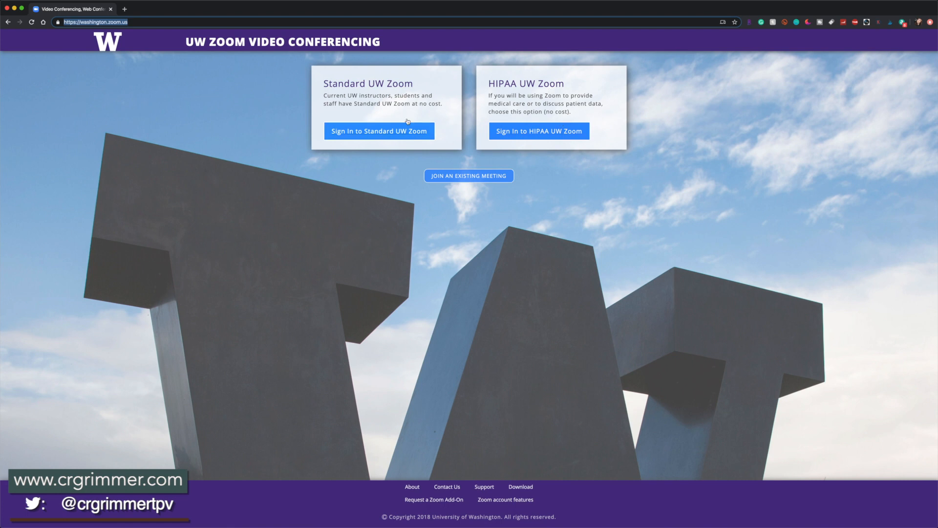
{"action": "left_click", "coordinate": [379, 131]}
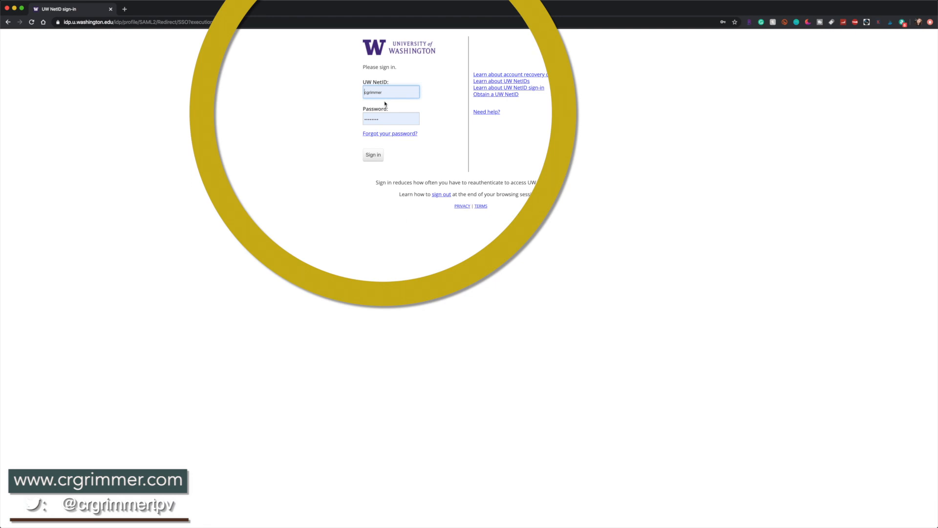
Sign in with the UW NetID and password to reach the Zoom profile page
{"action": "left_click", "coordinate": [373, 155]}
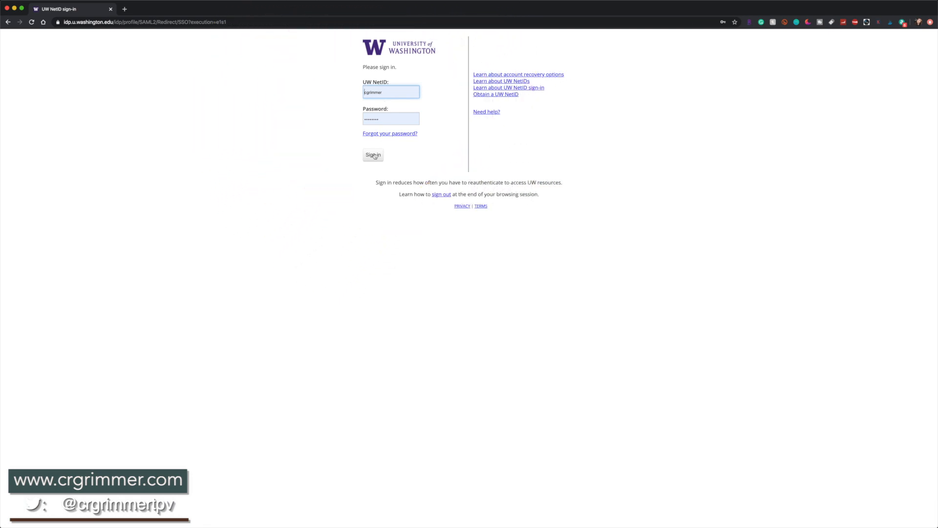
{"action": "left_click", "coordinate": [372, 155]}
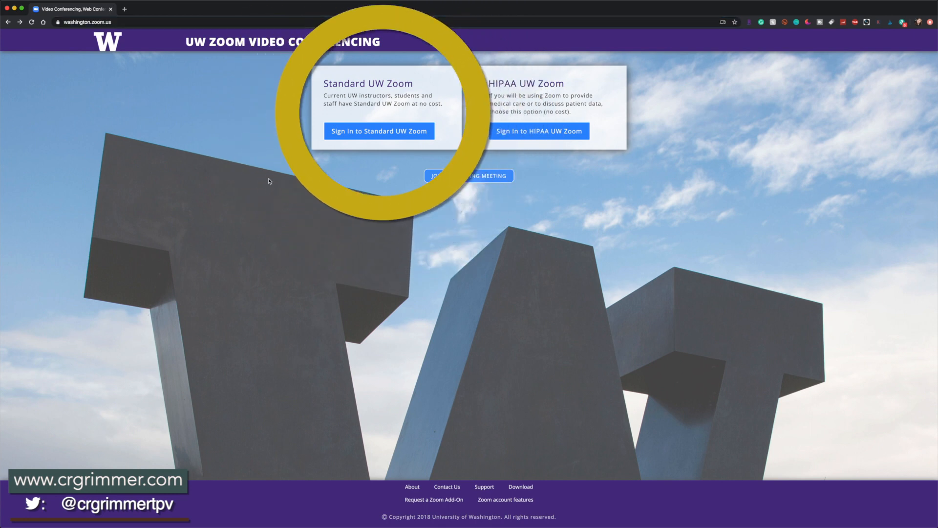
{"action": "left_click", "coordinate": [378, 130]}
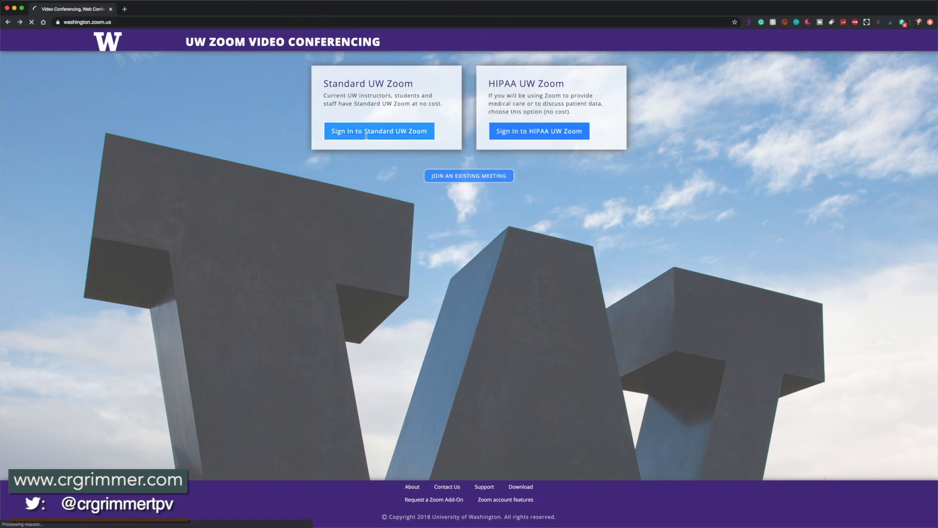
{"action": "left_click", "coordinate": [378, 131]}
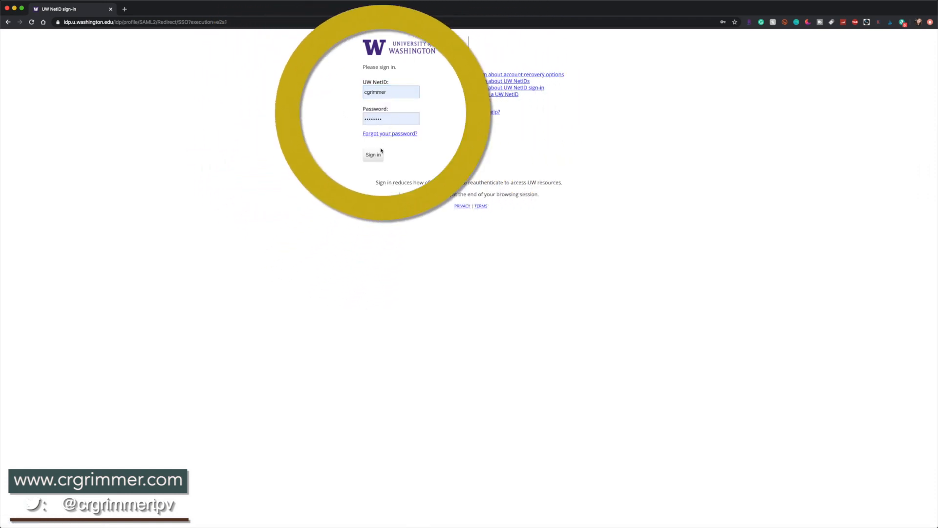
{"action": "left_click", "coordinate": [372, 154]}
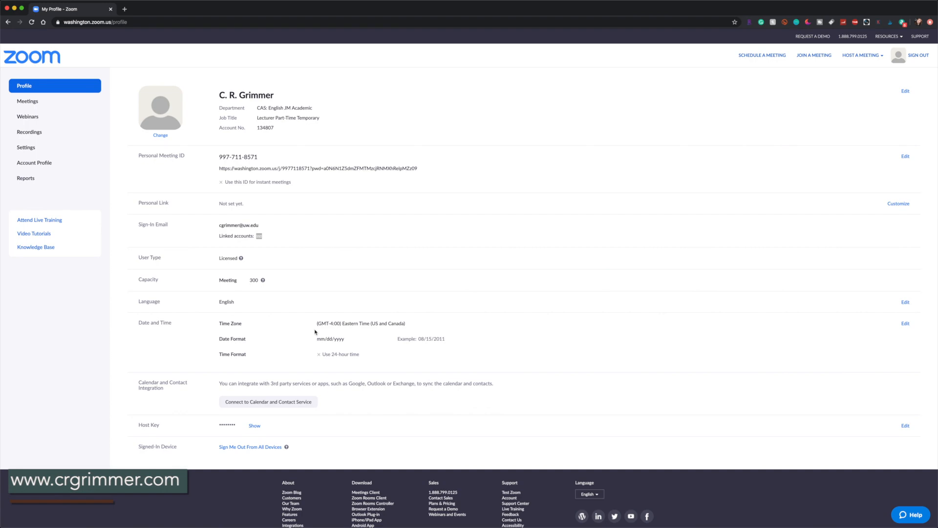
Start scheduling a new meeting from the profile page
{"action": "left_click", "coordinate": [762, 56]}
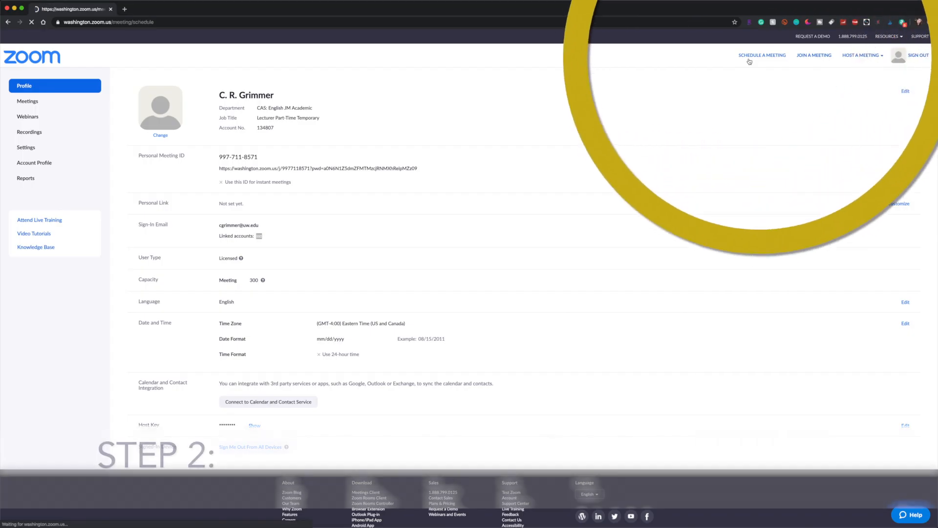
Set the meeting topic to ENGL 182J with description 'Test'
{"action": "left_click", "coordinate": [761, 55]}
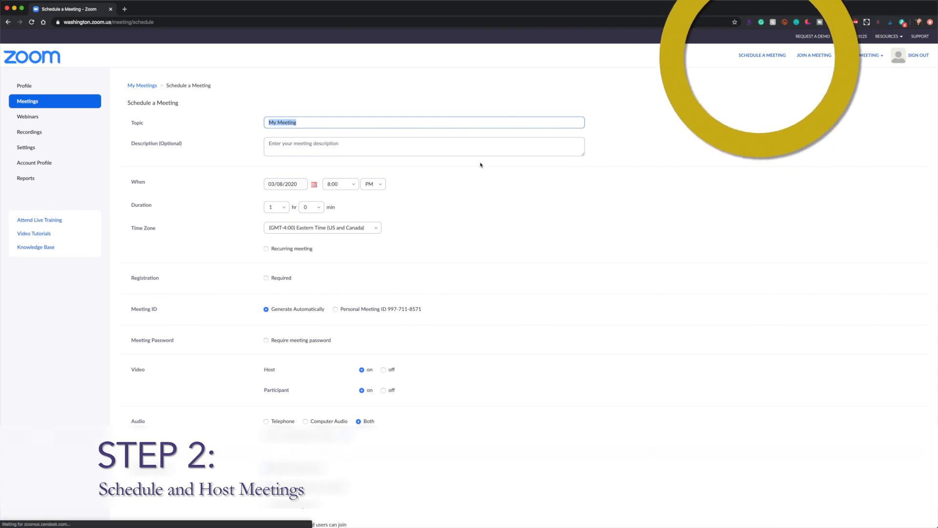
{"action": "type", "text": "ENG"}
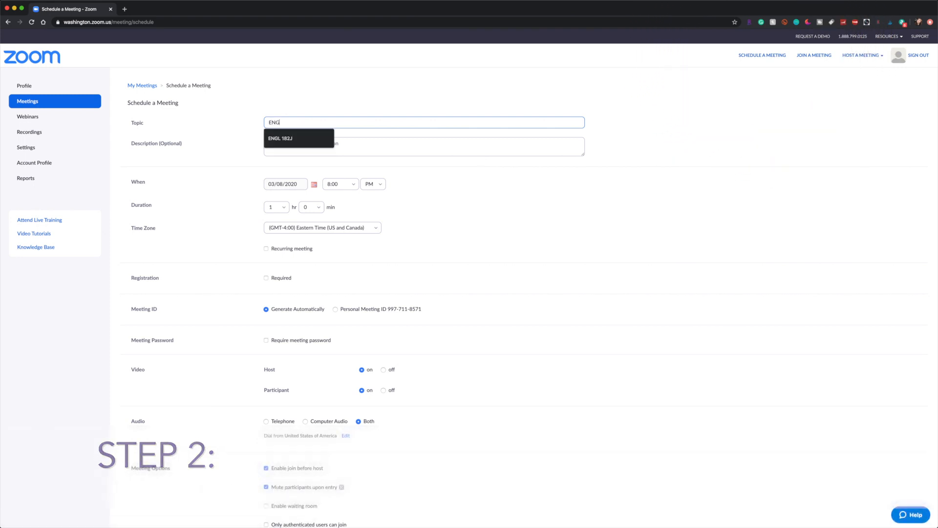
{"action": "left_click", "coordinate": [281, 138]}
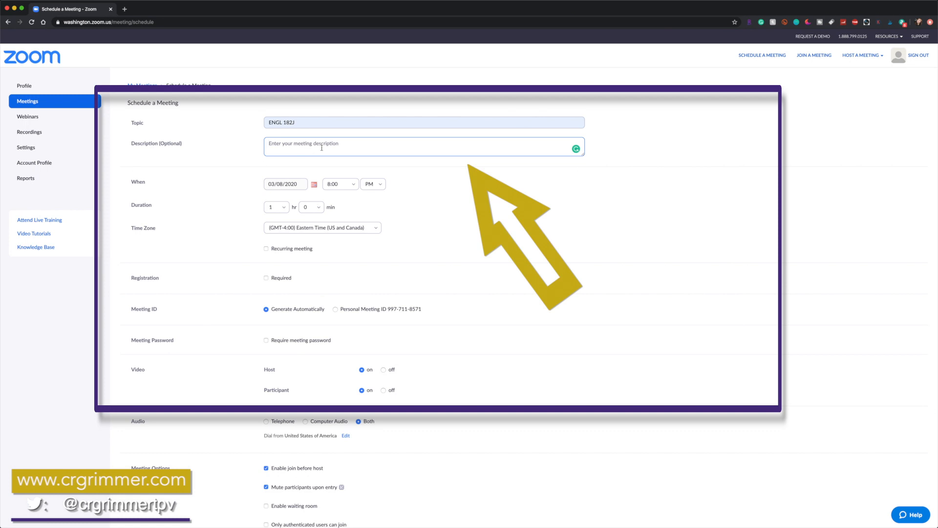
{"action": "type", "text": "Test"}
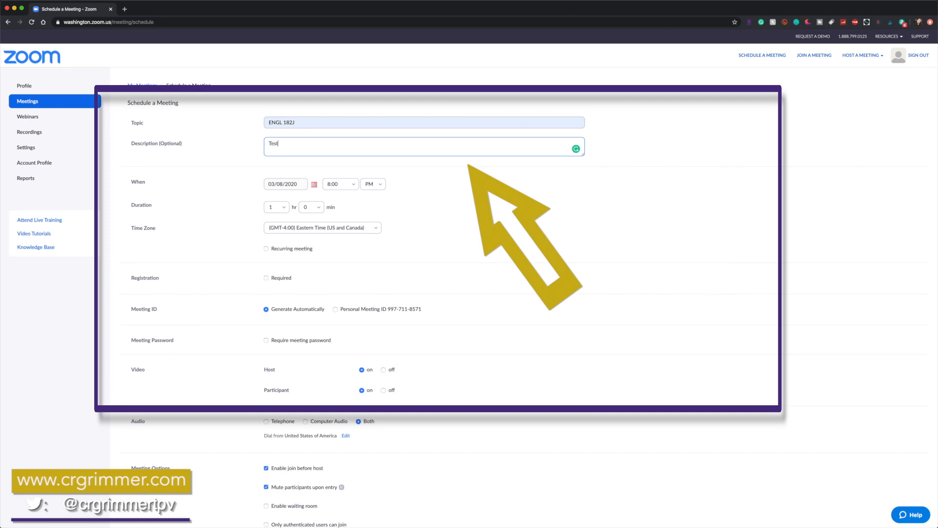
Schedule the meeting for March 10 at 1:30 PM lasting 1 hour 30 minutes
{"action": "left_click", "coordinate": [284, 184]}
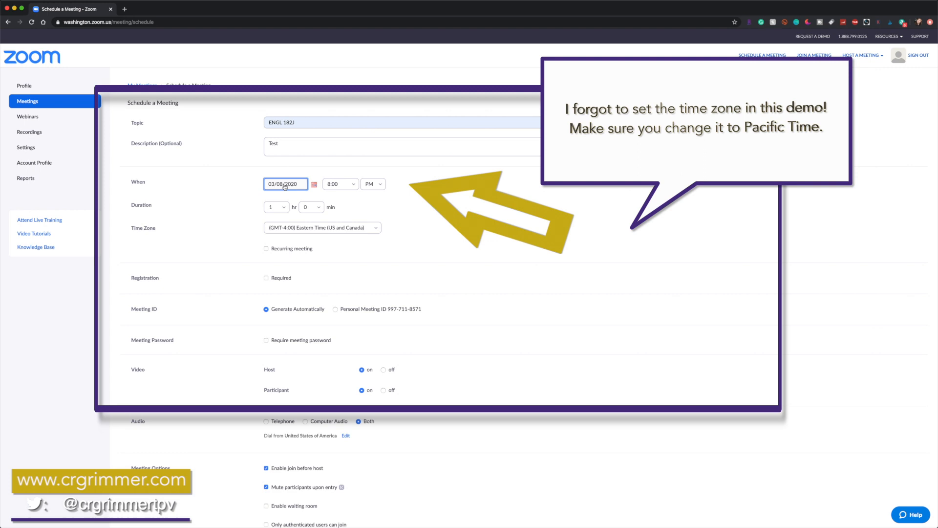
{"action": "left_click", "coordinate": [285, 184]}
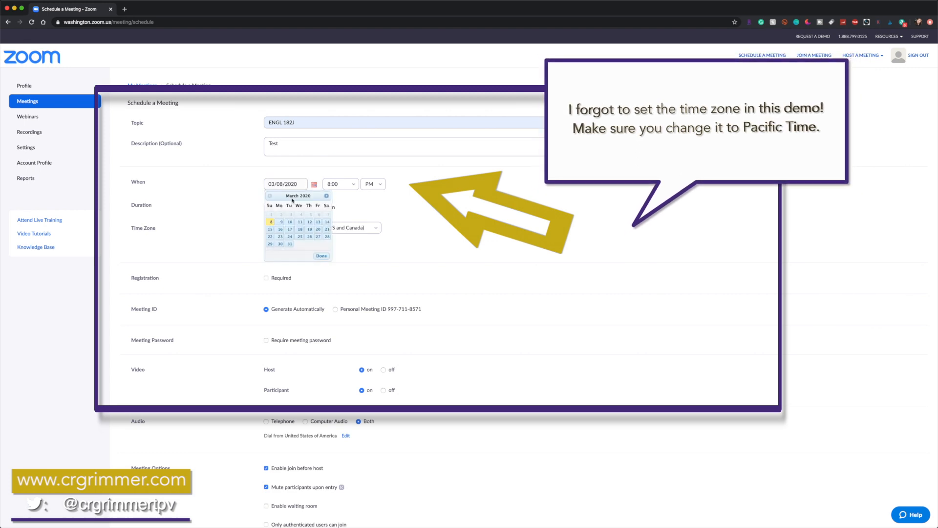
{"action": "left_click", "coordinate": [338, 183]}
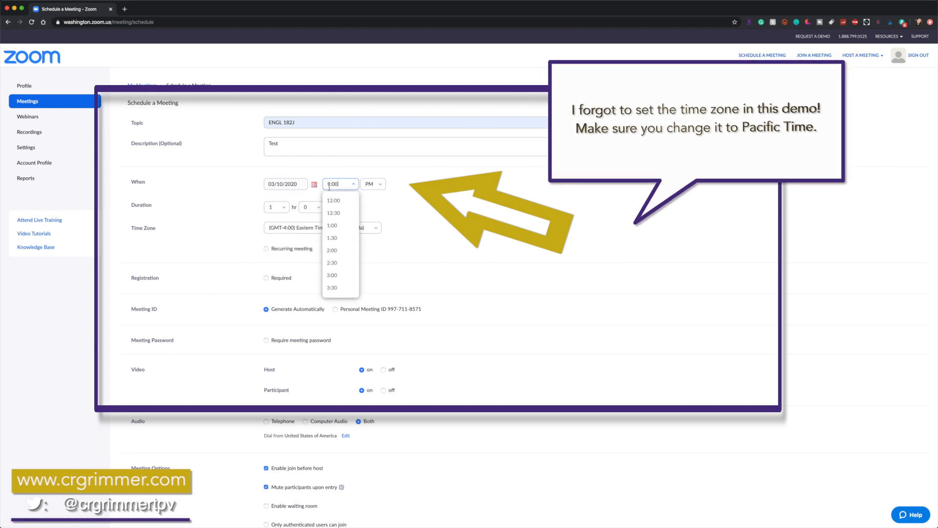
{"action": "left_click", "coordinate": [332, 238]}
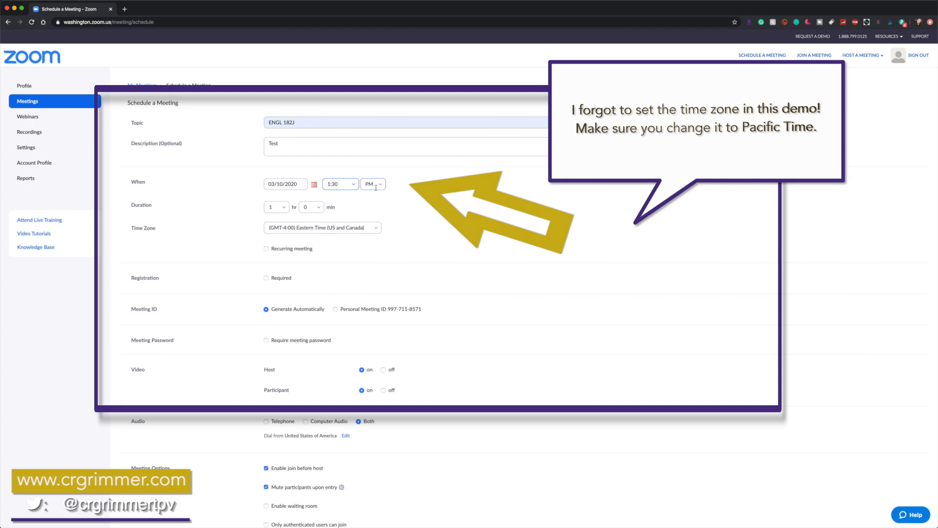
{"action": "left_click", "coordinate": [310, 207]}
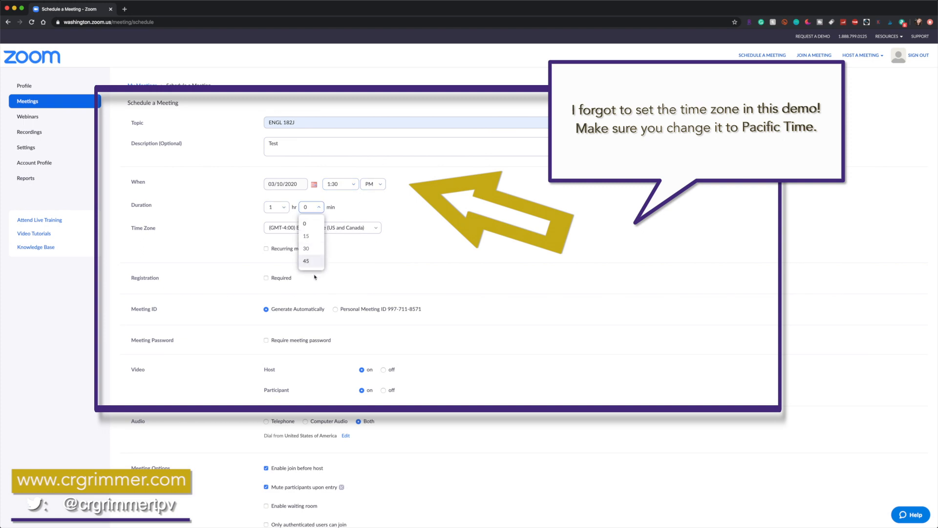
{"action": "left_click", "coordinate": [306, 261]}
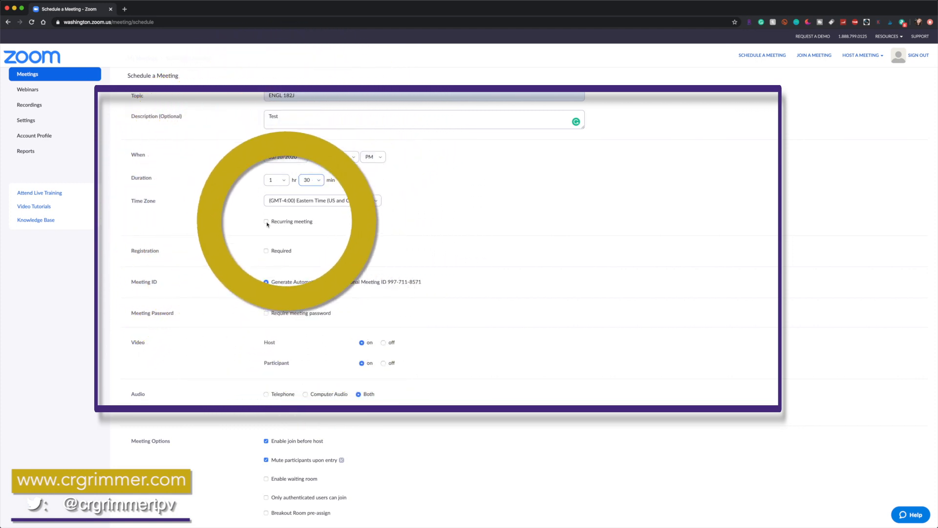
{"action": "left_click", "coordinate": [267, 221]}
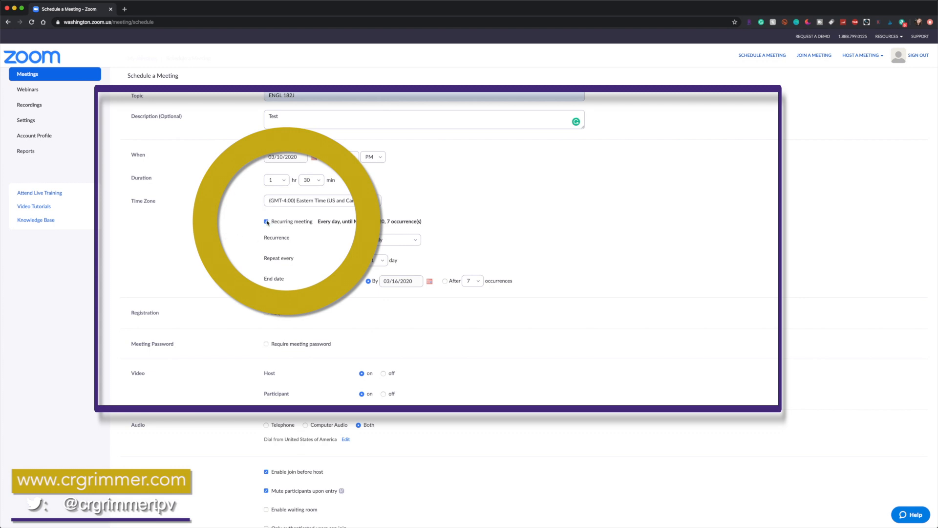
{"action": "left_click", "coordinate": [267, 221]}
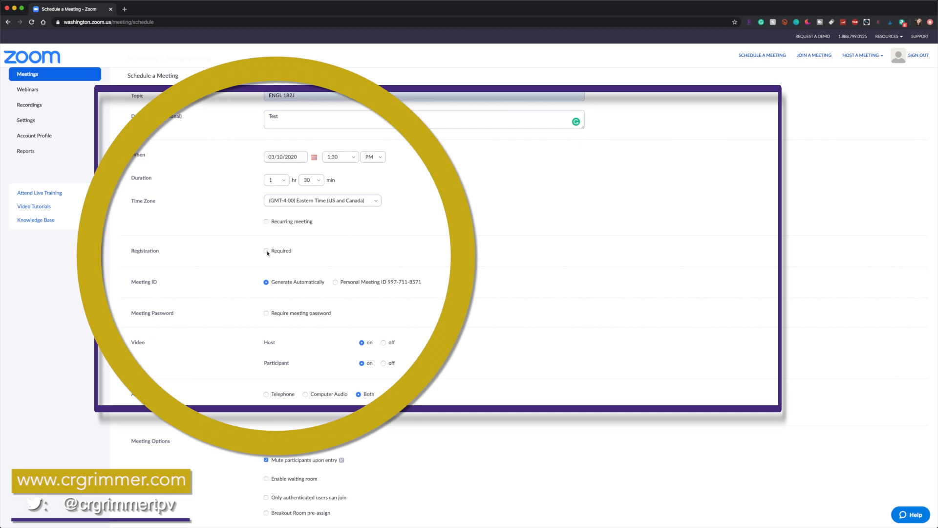
{"action": "left_click", "coordinate": [266, 251]}
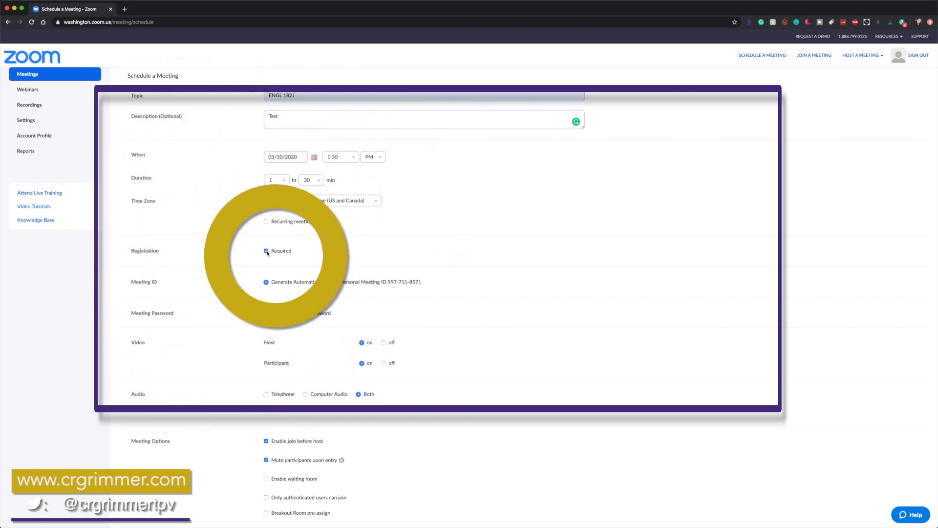
{"action": "left_click", "coordinate": [266, 251]}
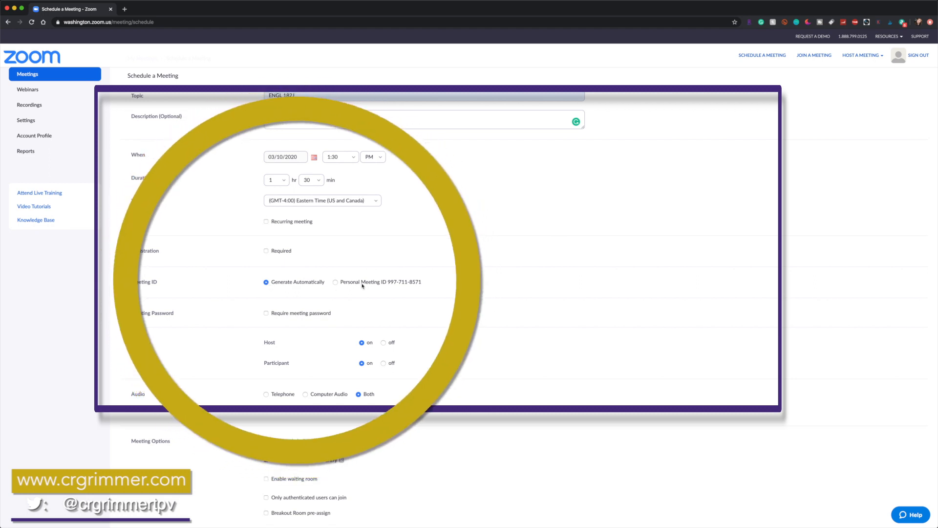
{"action": "type", "text": "Test"}
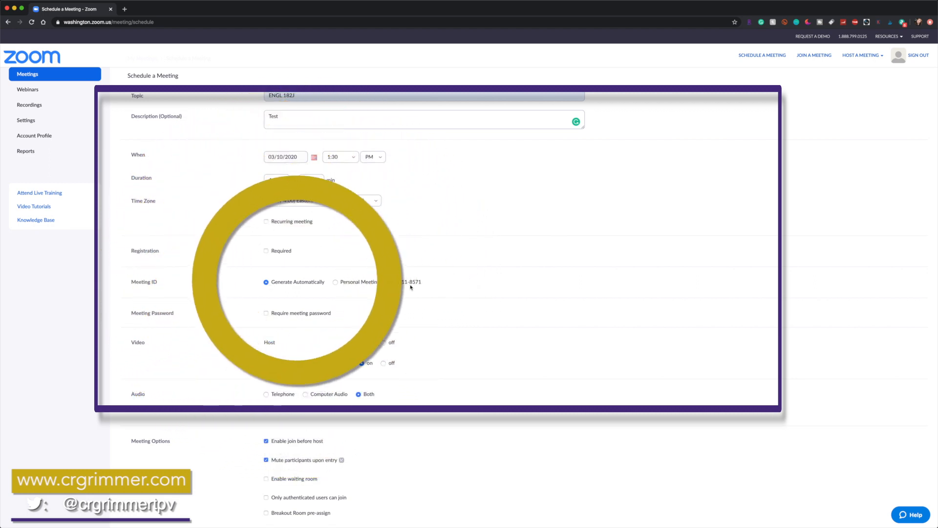
{"action": "scroll", "scroll_direction": "down", "scroll_amount": 3}
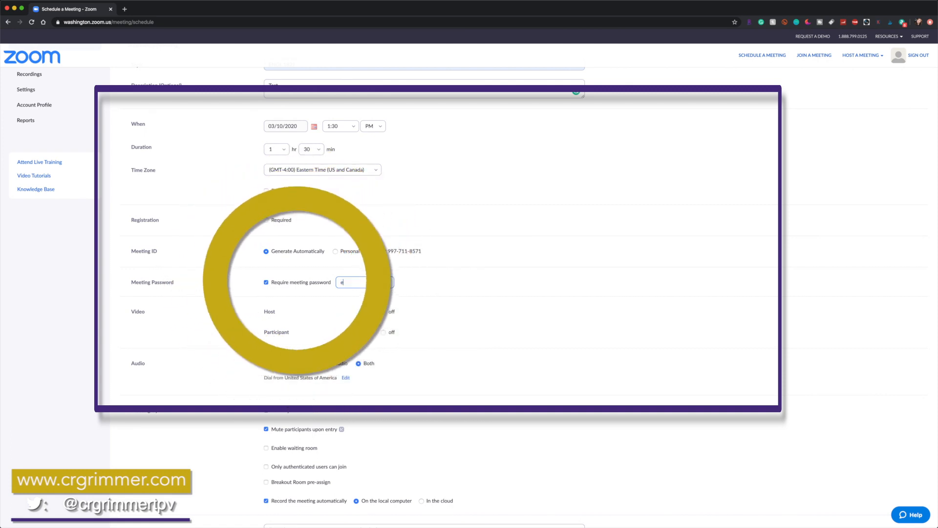
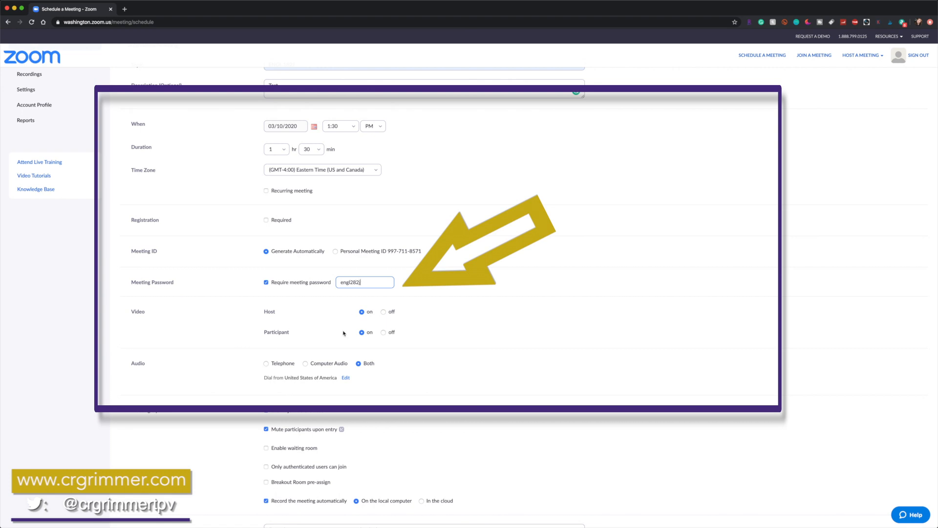
{"action": "scroll", "scroll_direction": "down", "scroll_amount": 3}
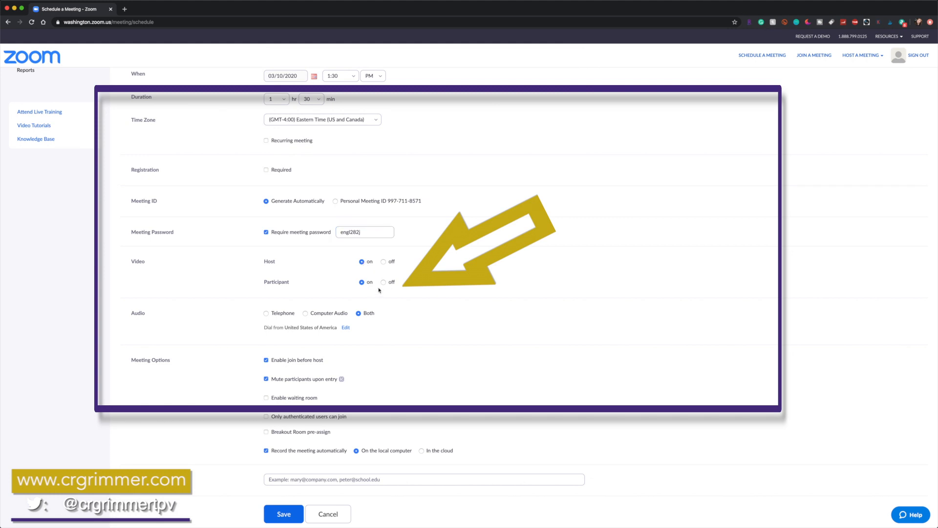
{"action": "left_click", "coordinate": [383, 282]}
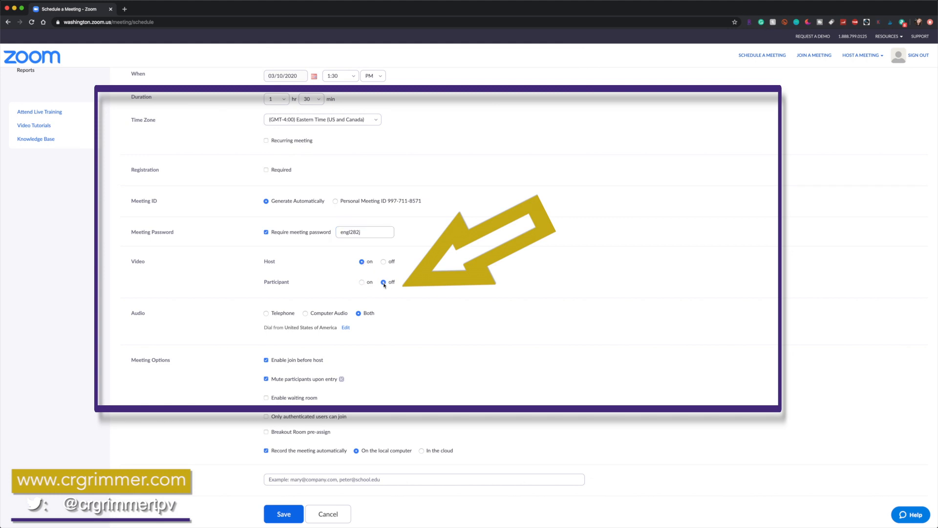
{"action": "left_click", "coordinate": [362, 262]}
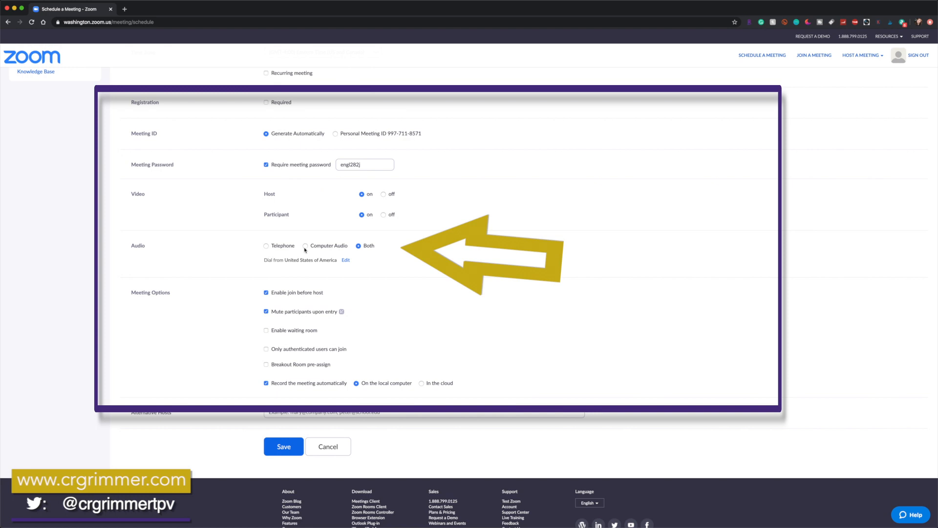
Enable Breakout Room pre-assign under Meeting Options
{"action": "scroll", "scroll_direction": "down", "scroll_amount": 3}
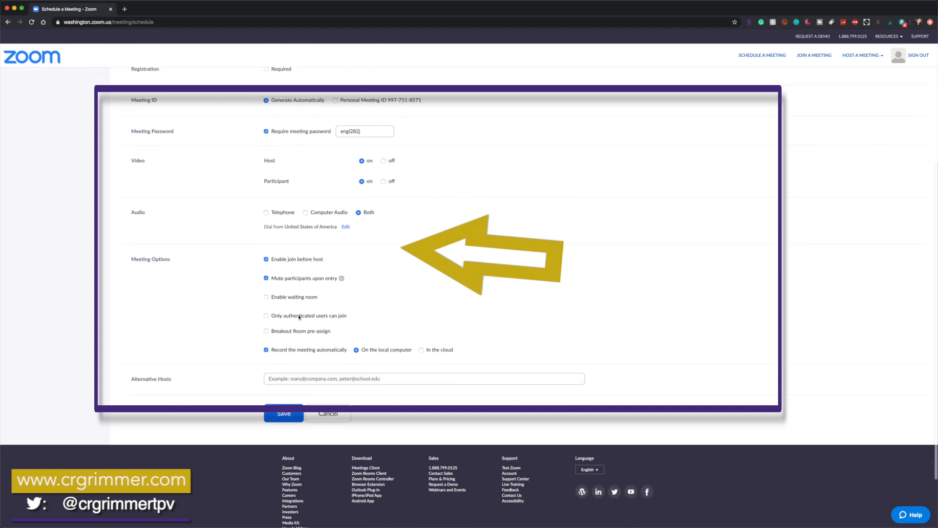
{"action": "scroll", "scroll_direction": "down", "scroll_amount": 3}
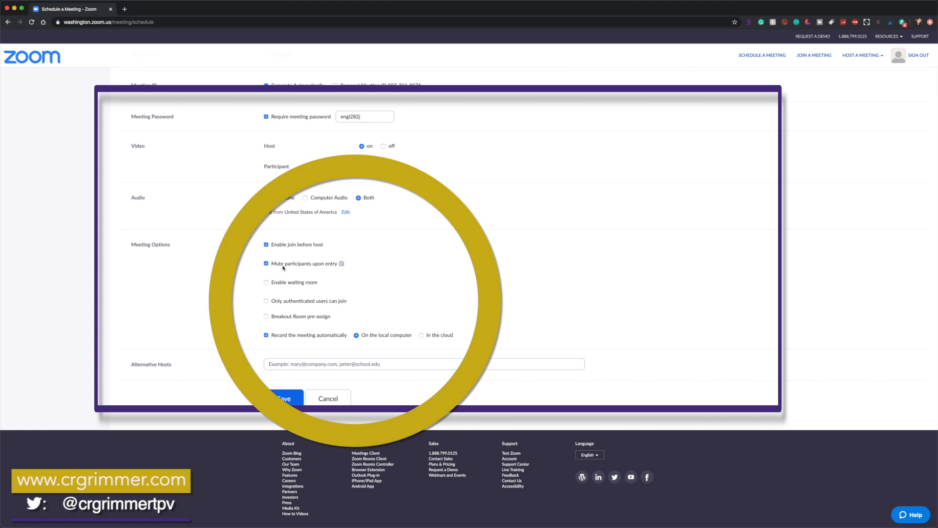
{"action": "mouse_move", "coordinate": [341, 263]}
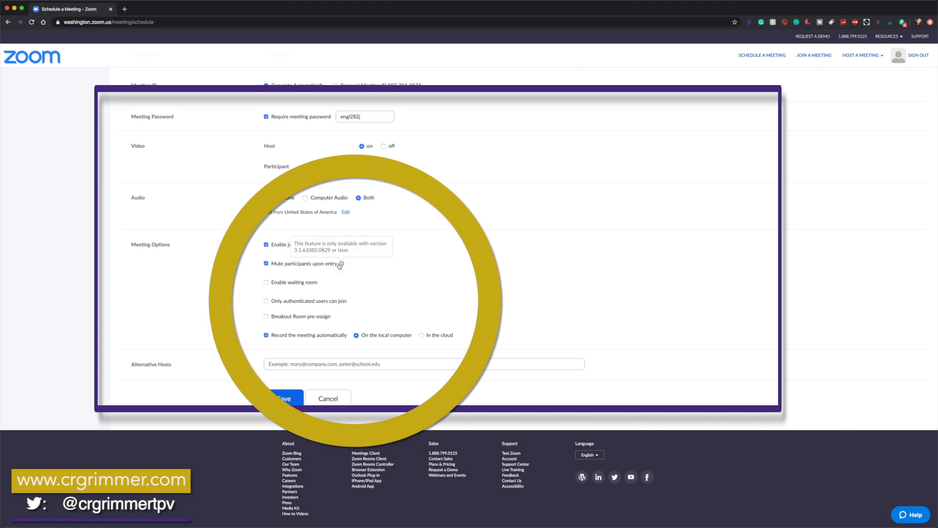
{"action": "mouse_move", "coordinate": [323, 267]}
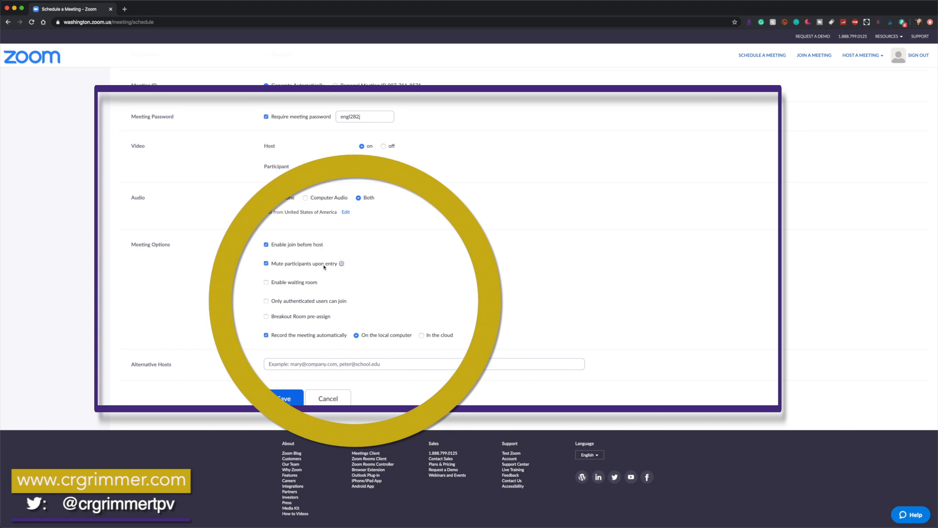
{"action": "mouse_move", "coordinate": [305, 280]}
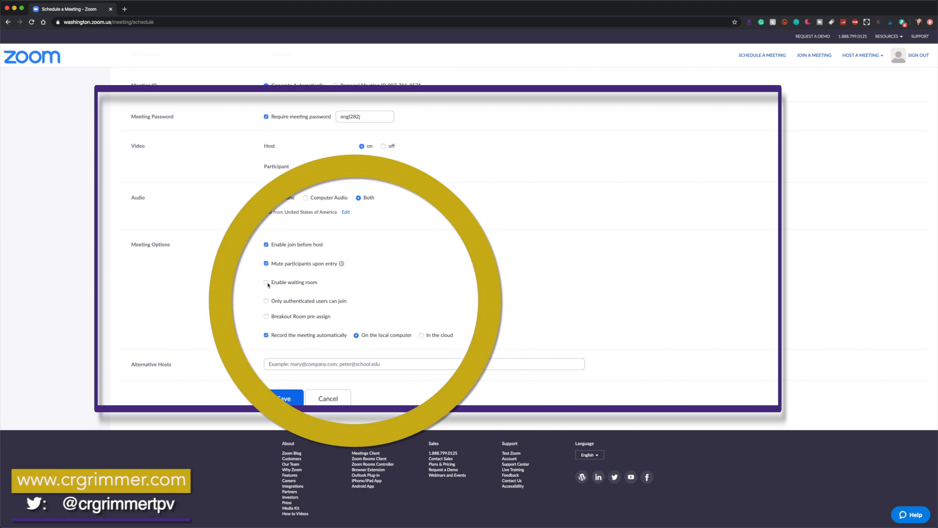
{"action": "mouse_move", "coordinate": [282, 284]}
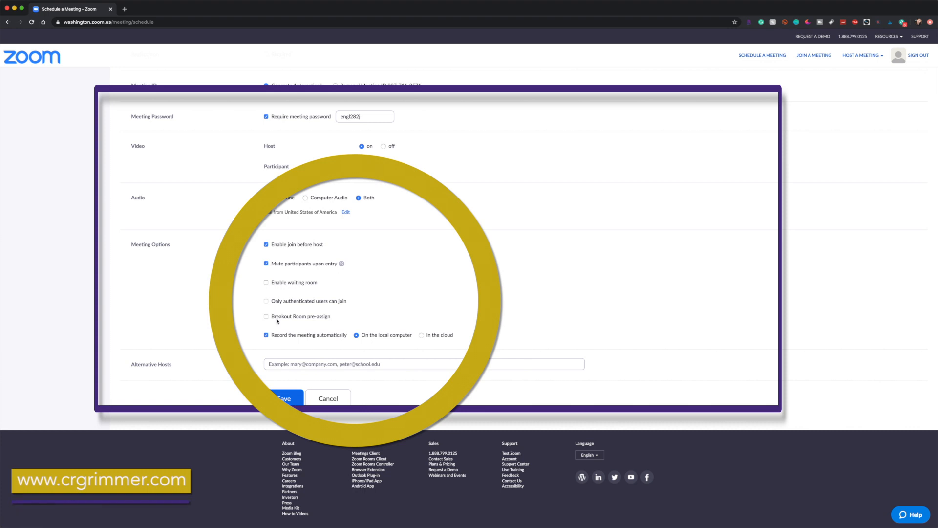
{"action": "left_click", "coordinate": [266, 317]}
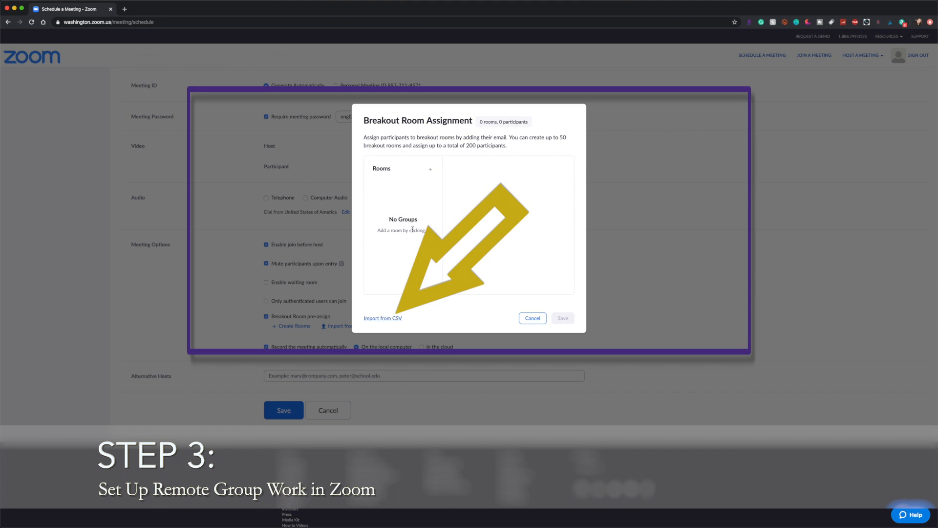
Add a breakout room and rename it 'Final Project Group 1'
{"action": "left_click", "coordinate": [430, 169]}
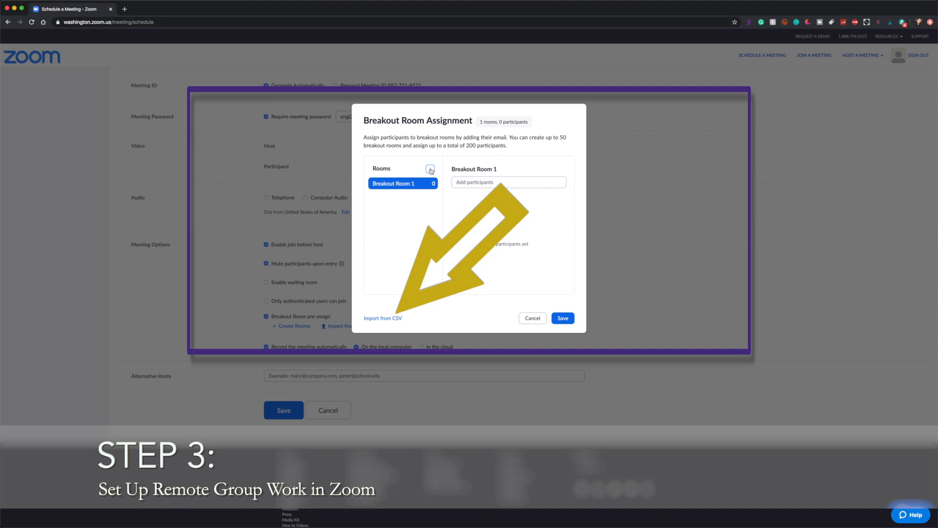
{"action": "left_click", "coordinate": [508, 182]}
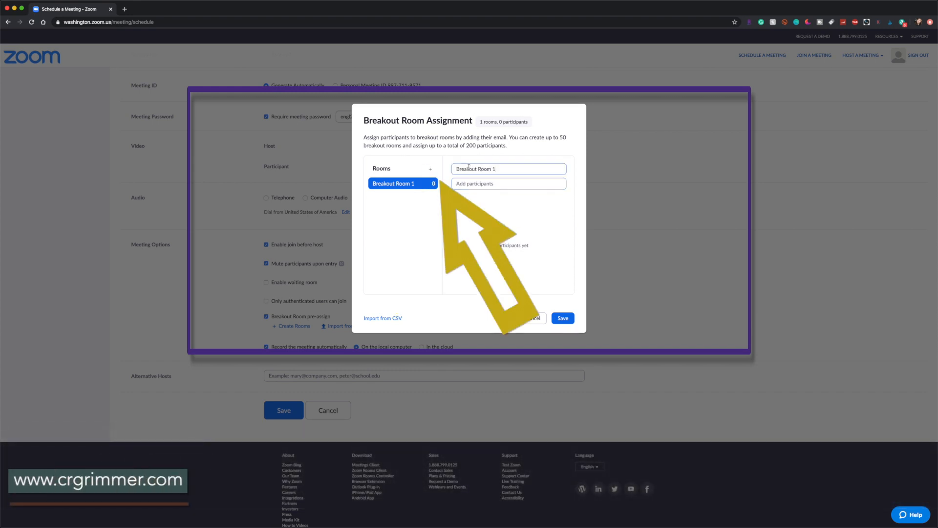
{"action": "type", "text": "Final Project Group 1"}
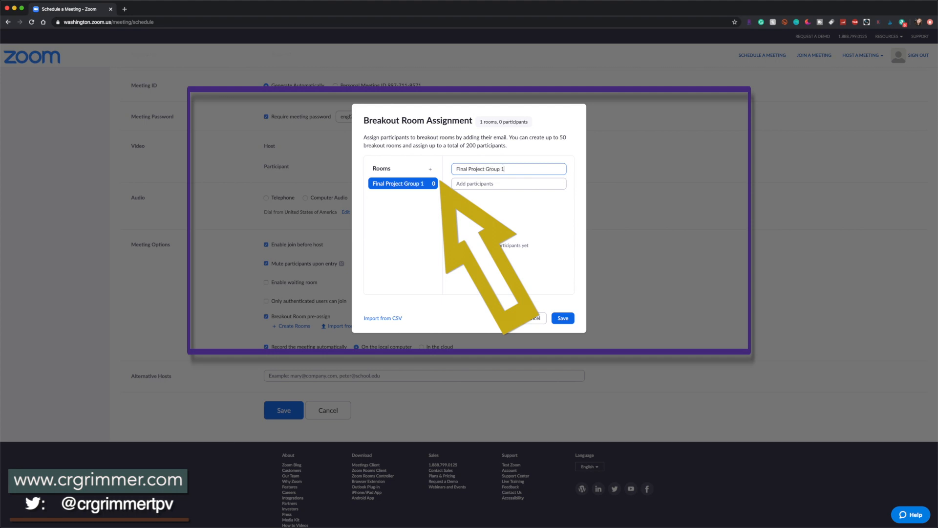
{"action": "left_click", "coordinate": [508, 182]}
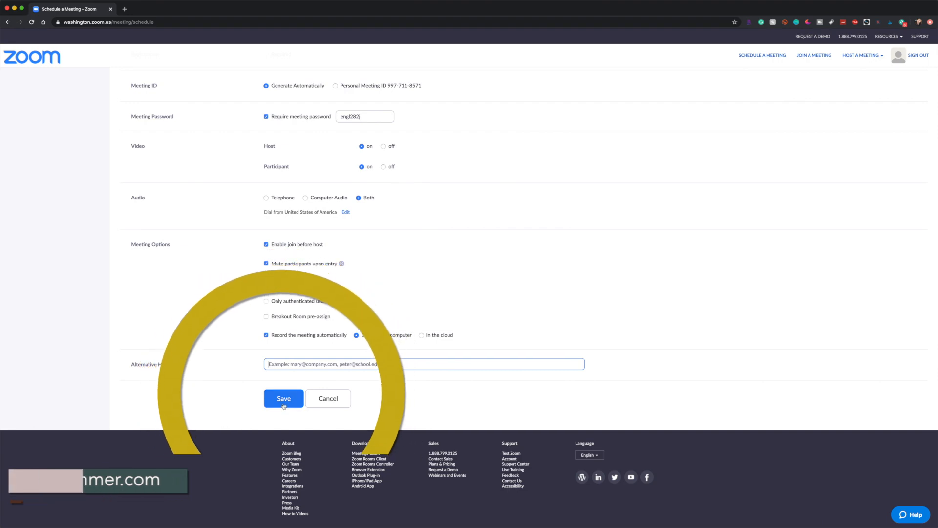
Save the ENGL 182J meeting and add it to Google Calendar
{"action": "left_click", "coordinate": [283, 399]}
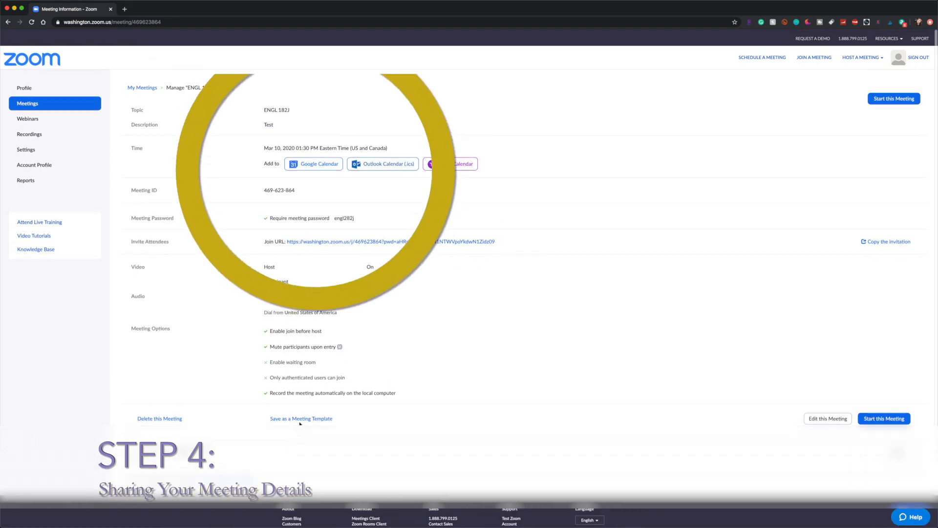
{"action": "left_click", "coordinate": [313, 161]}
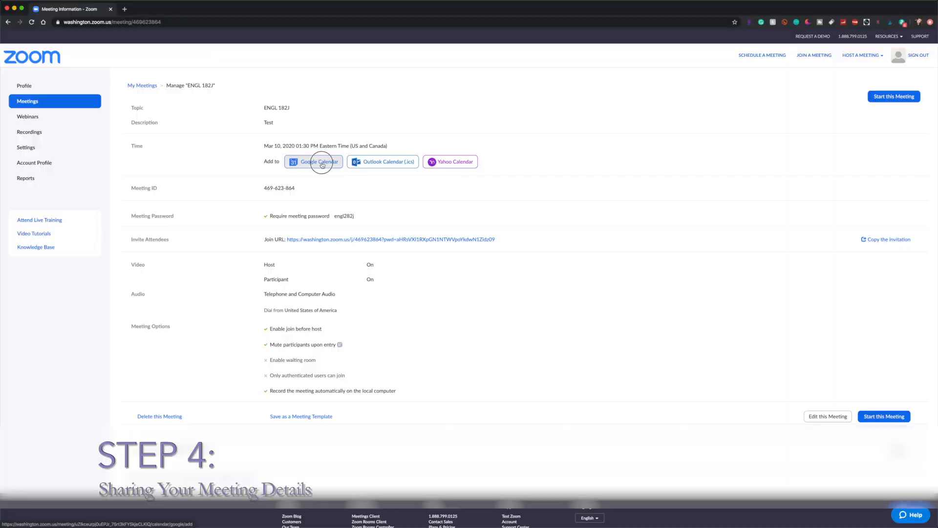
{"action": "left_click", "coordinate": [313, 162]}
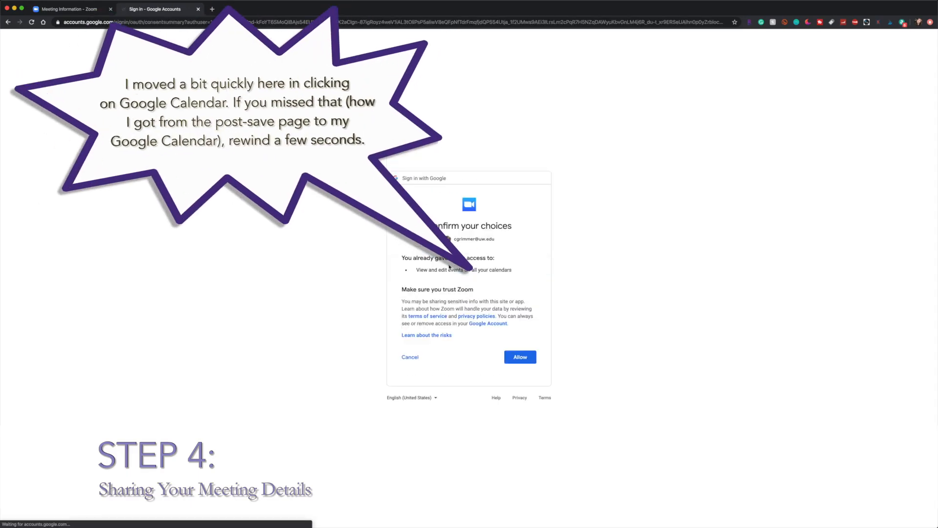
Allow Zoom access to the Google calendars
{"action": "left_click", "coordinate": [519, 356]}
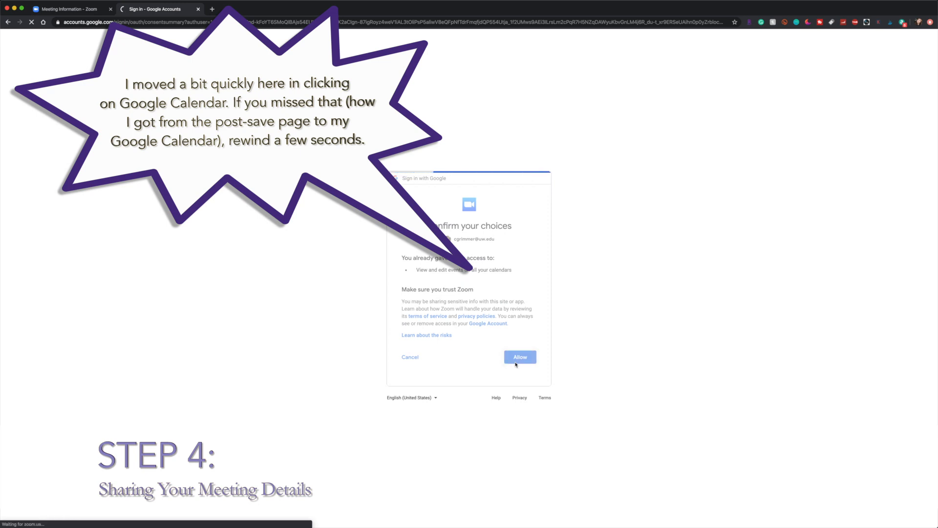
{"action": "left_click", "coordinate": [519, 356]}
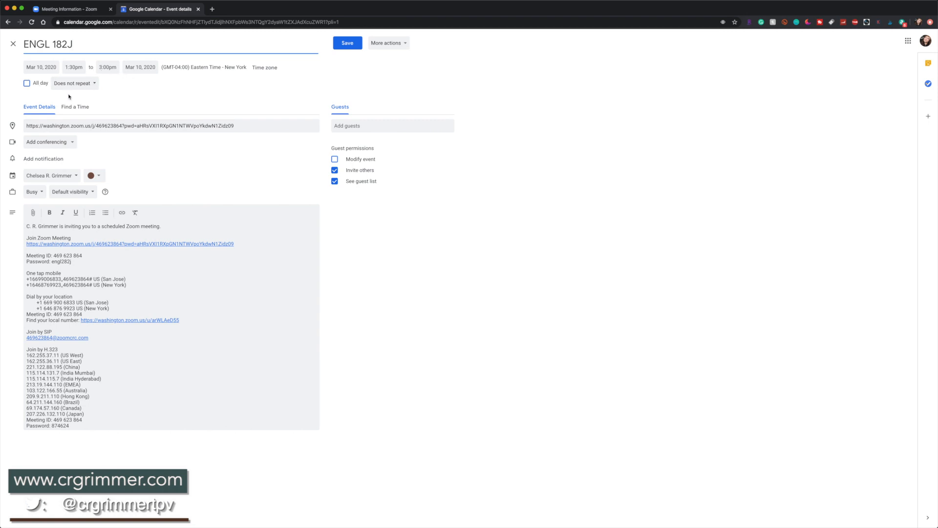
{"action": "mouse_move", "coordinate": [160, 142]}
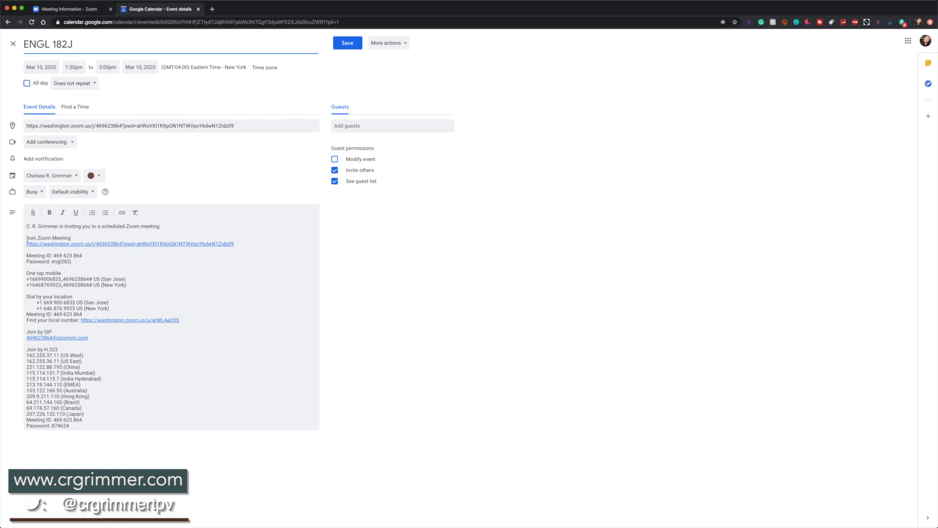
Review the Zoom join details in the ENGL 182J event description before saving
{"action": "left_click_drag", "start_coordinate": [27, 237], "coordinate": [70, 262]}
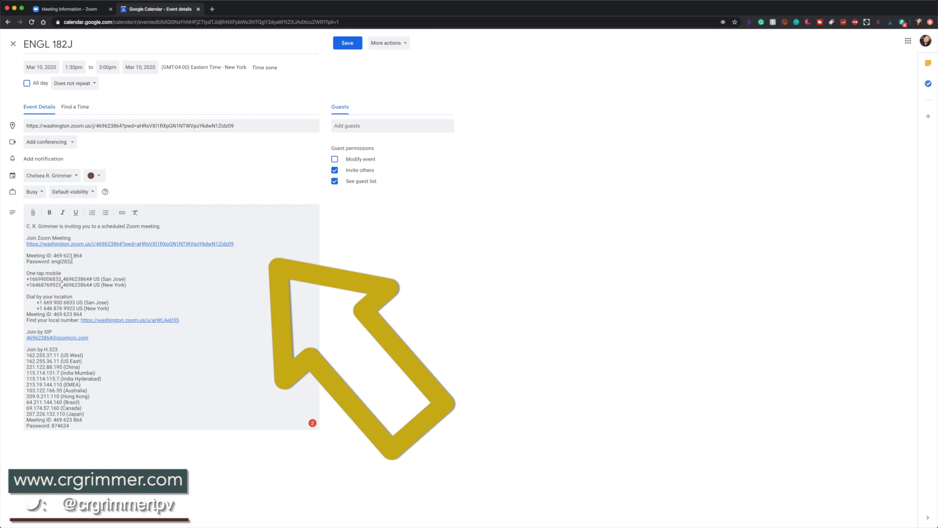
{"action": "left_click_drag", "start_coordinate": [25, 238], "coordinate": [74, 261]}
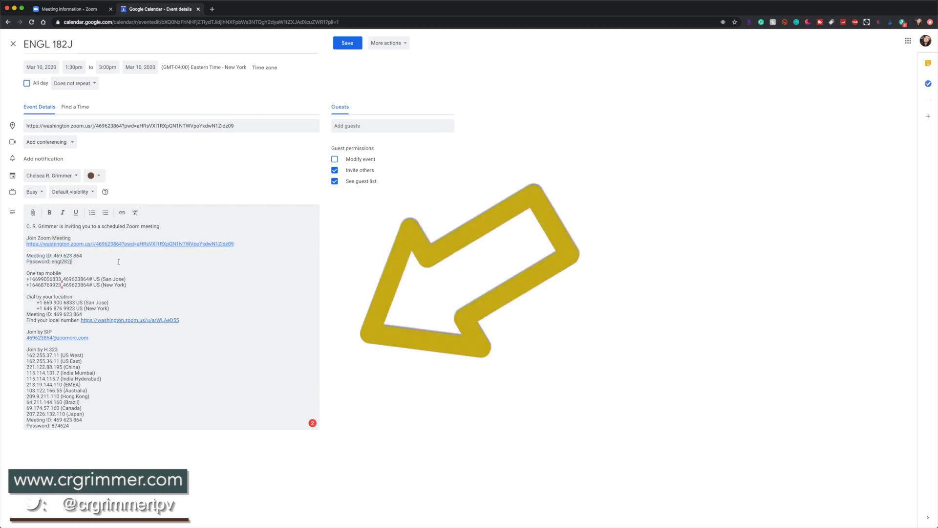
{"action": "left_click_drag", "start_coordinate": [25, 262], "coordinate": [103, 364]}
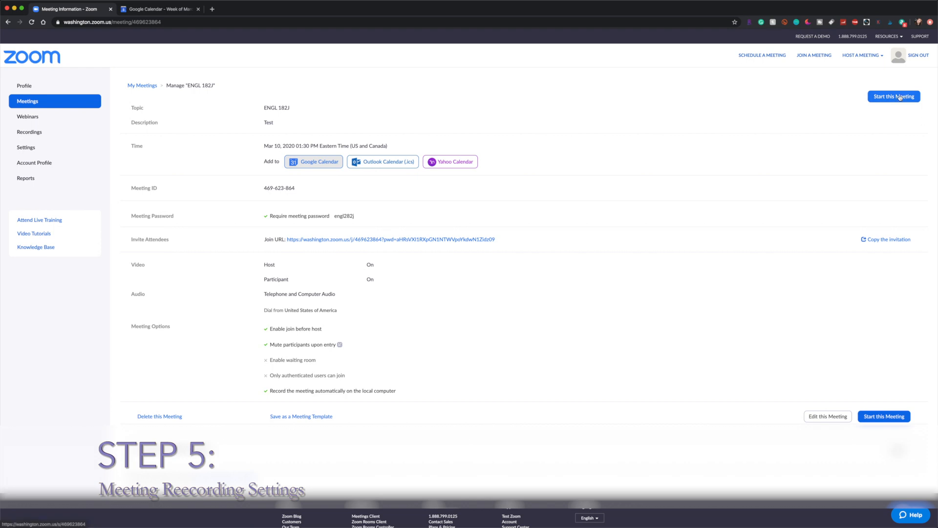
Go through Recordings and Local Recordings to the account's Recording settings page
{"action": "left_click", "coordinate": [158, 9]}
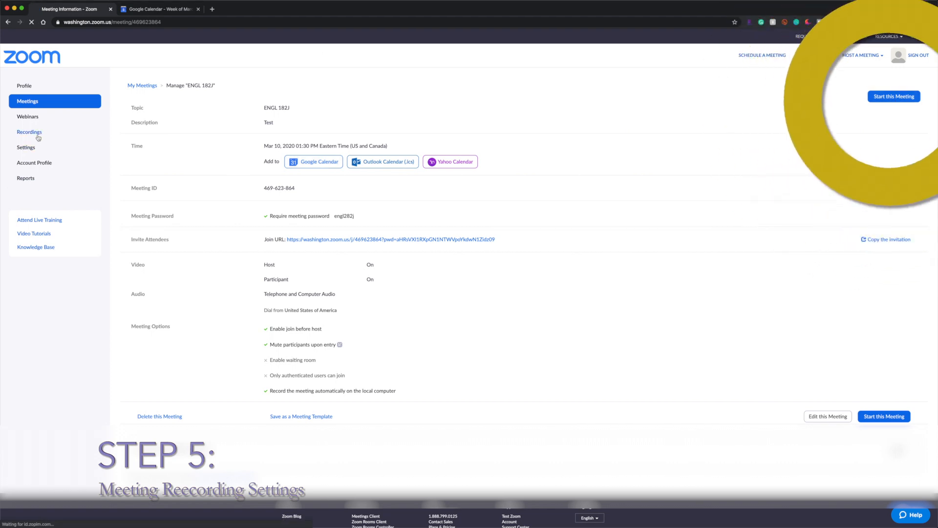
{"action": "left_click", "coordinate": [29, 131]}
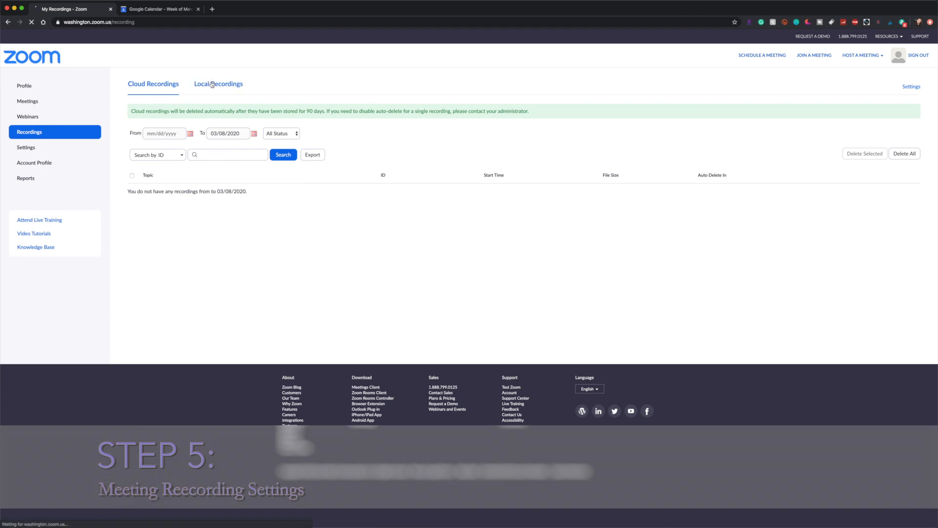
{"action": "left_click", "coordinate": [218, 83]}
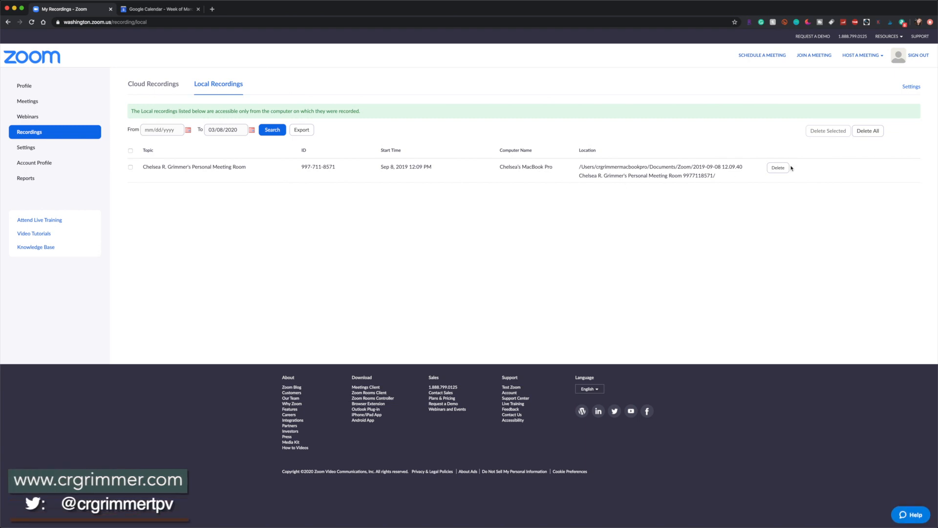
{"action": "left_click", "coordinate": [153, 84]}
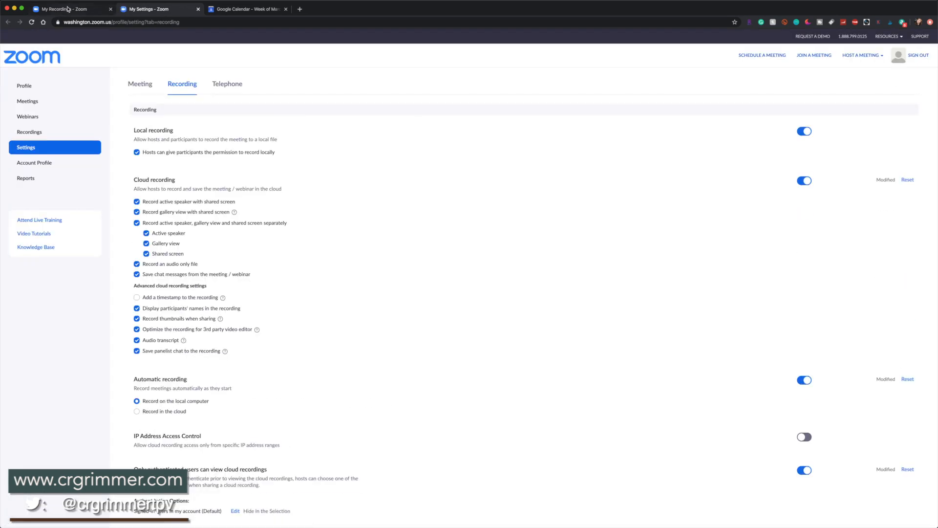
{"action": "left_click", "coordinate": [29, 131]}
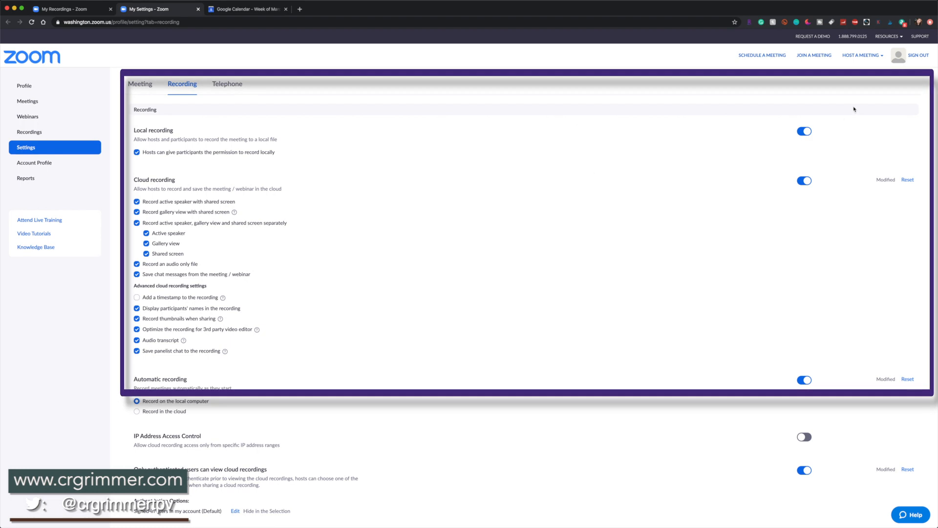
{"action": "left_click", "coordinate": [803, 130]}
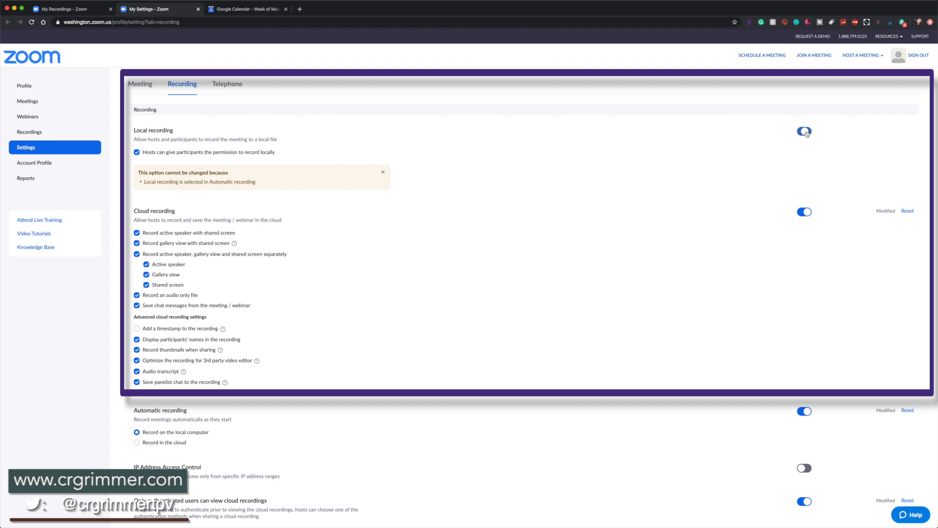
{"action": "left_click", "coordinate": [804, 131]}
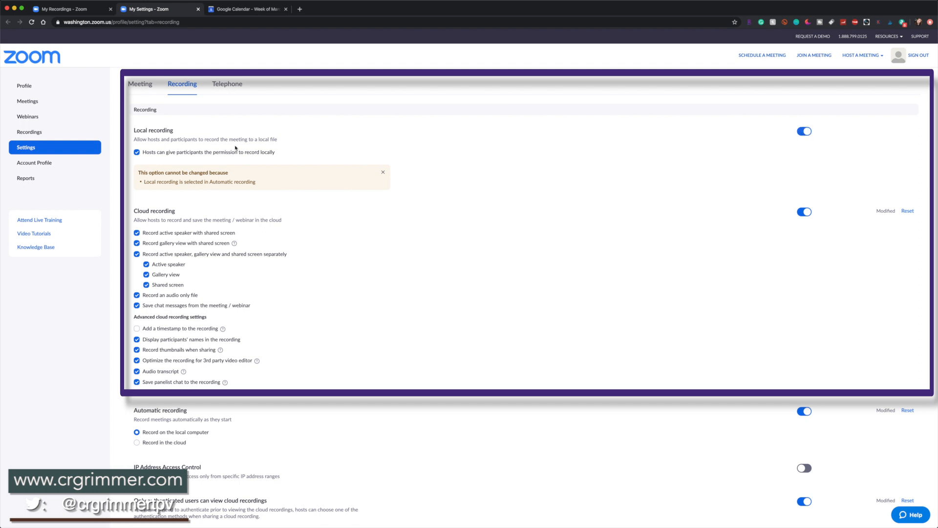
{"action": "mouse_move", "coordinate": [244, 203]}
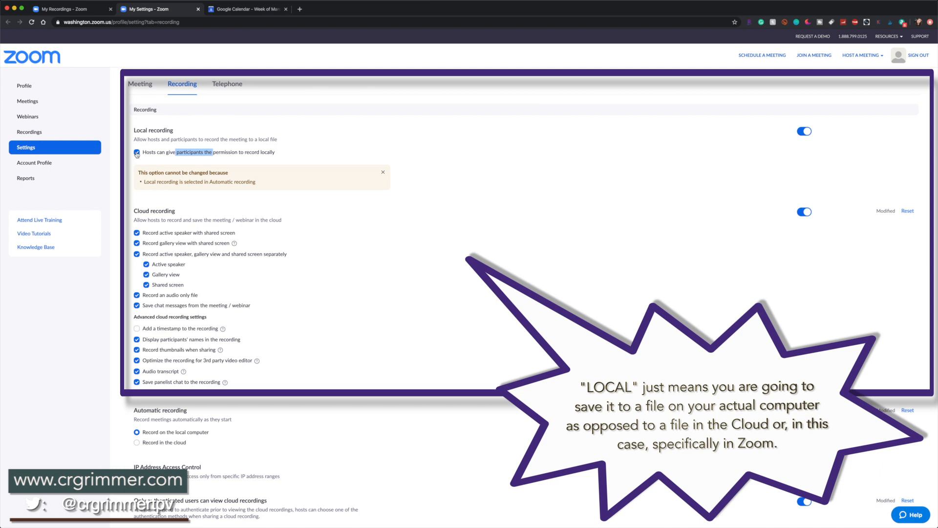
{"action": "left_click", "coordinate": [136, 152]}
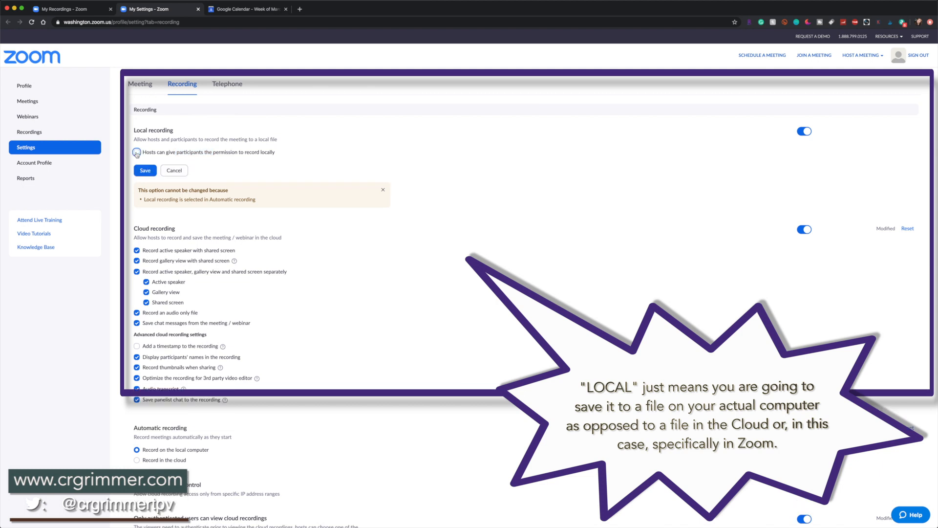
{"action": "left_click", "coordinate": [144, 170]}
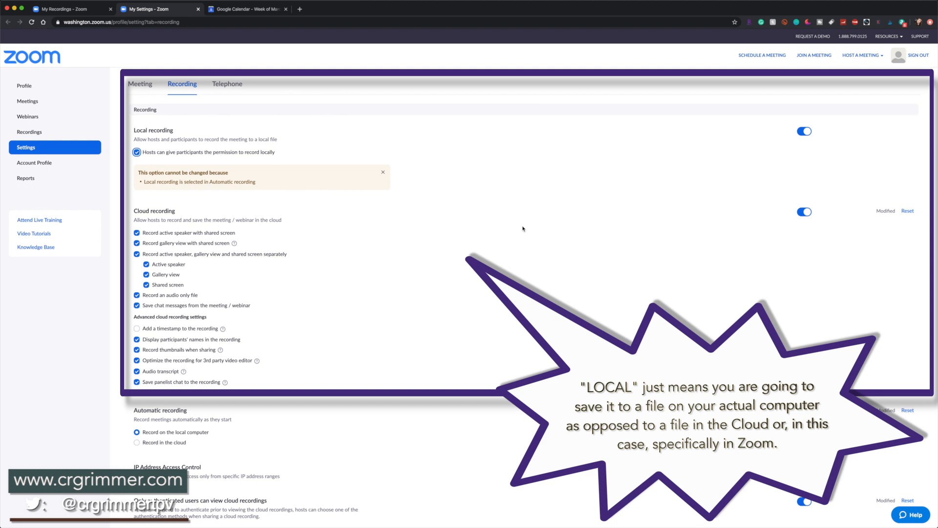
{"action": "scroll", "scroll_direction": "down", "scroll_amount": 3}
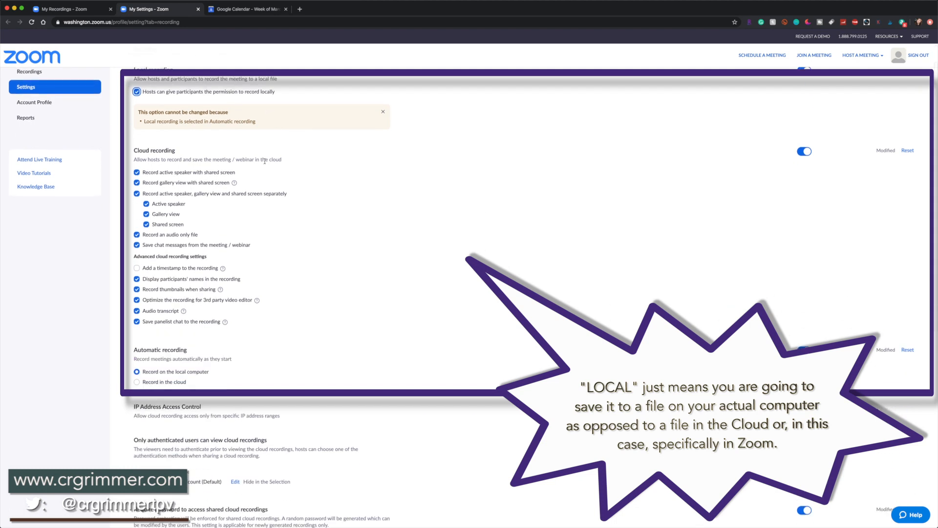
{"action": "mouse_move", "coordinate": [142, 169]}
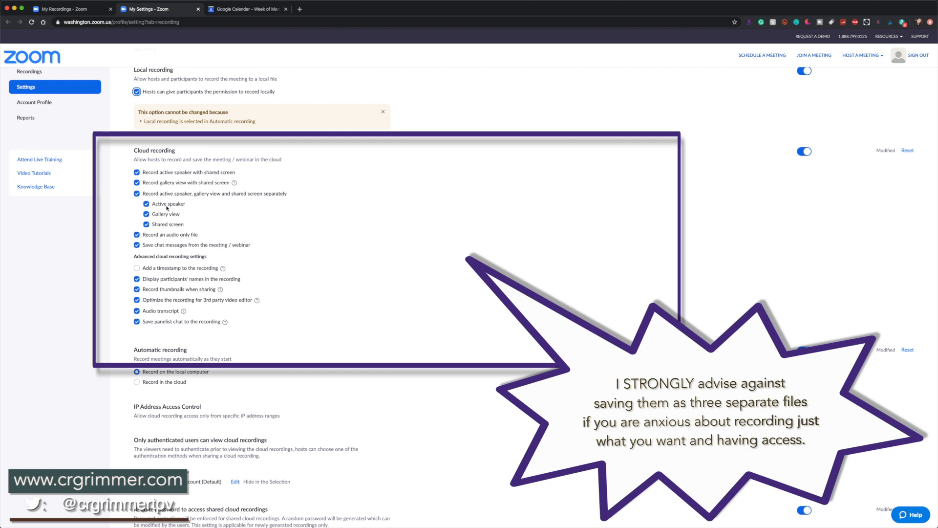
{"action": "mouse_move", "coordinate": [168, 216]}
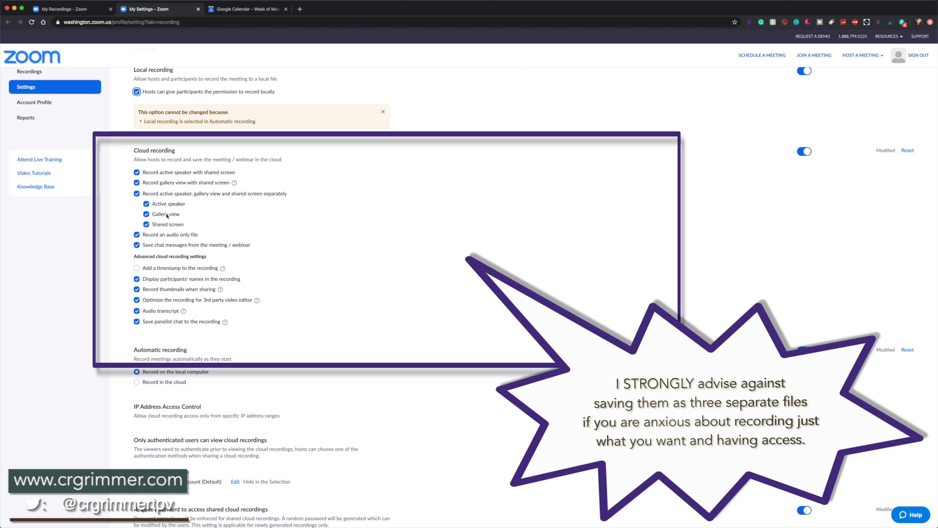
{"action": "mouse_move", "coordinate": [154, 232]}
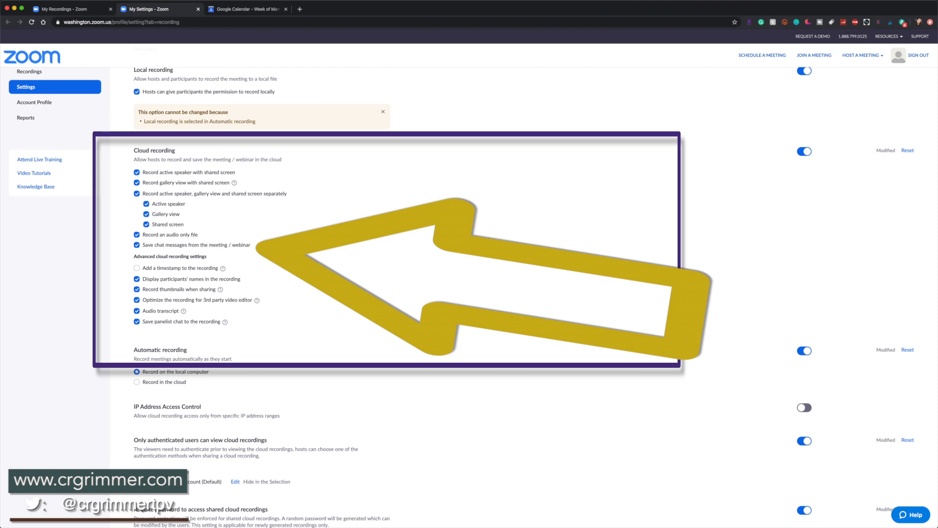
{"action": "mouse_move", "coordinate": [206, 232]}
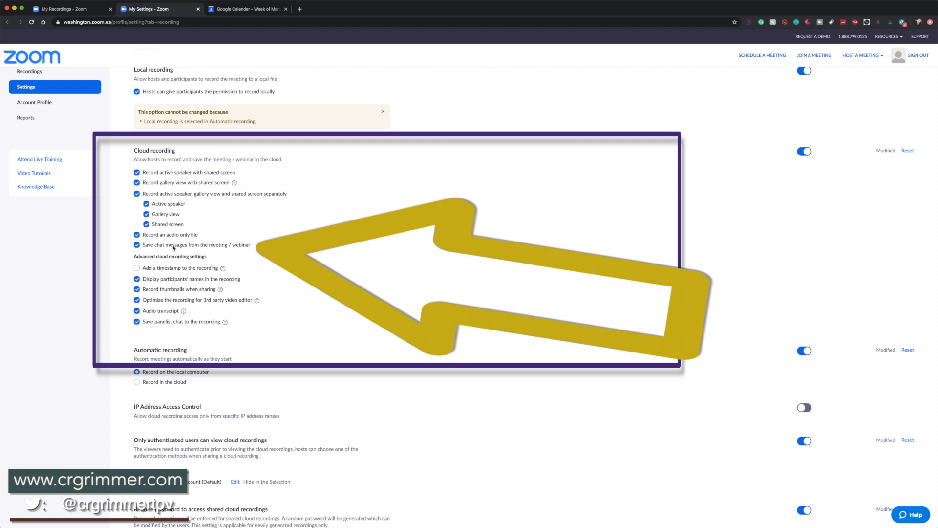
{"action": "scroll", "scroll_direction": "down", "scroll_amount": 3}
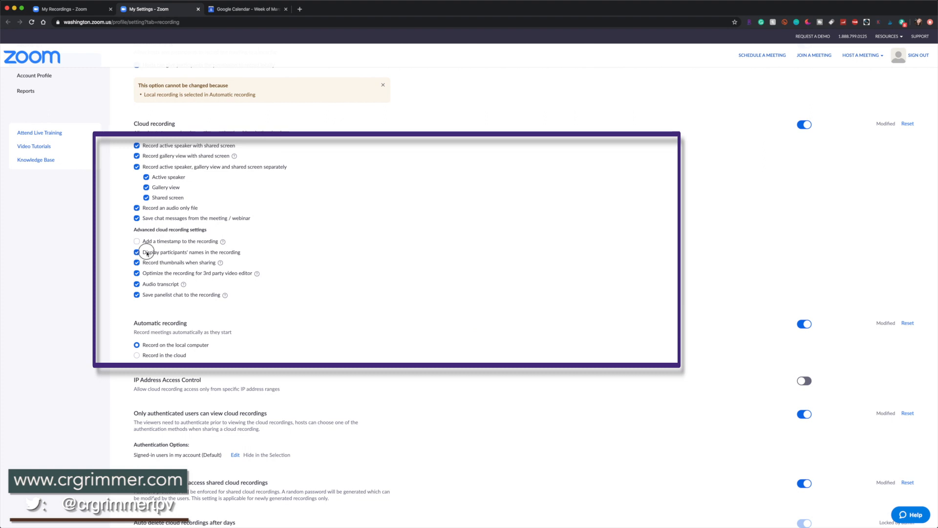
{"action": "double_click", "coordinate": [157, 252]}
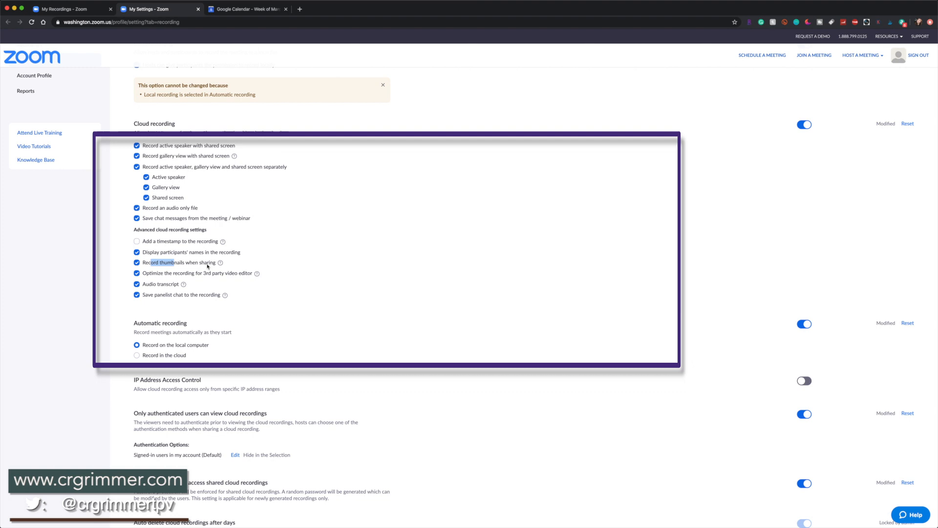
{"action": "double_click", "coordinate": [178, 262]}
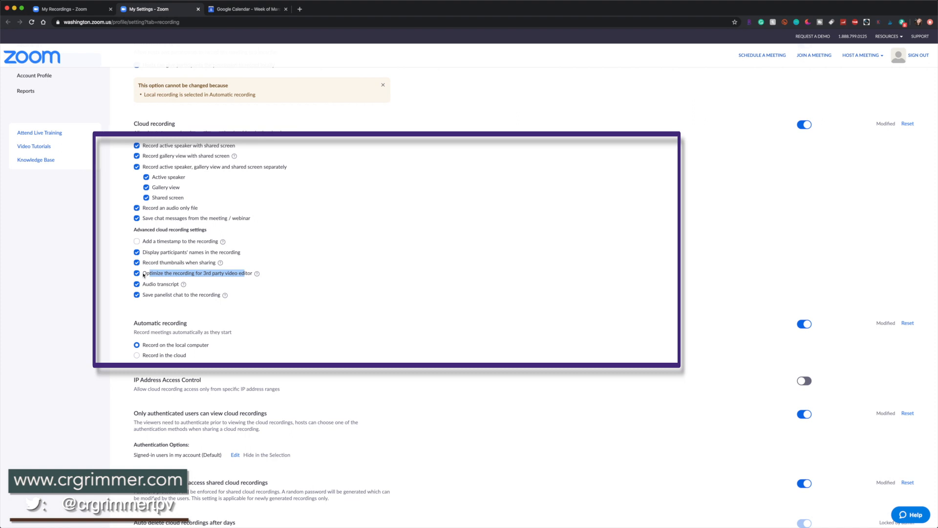
{"action": "double_click", "coordinate": [160, 283]}
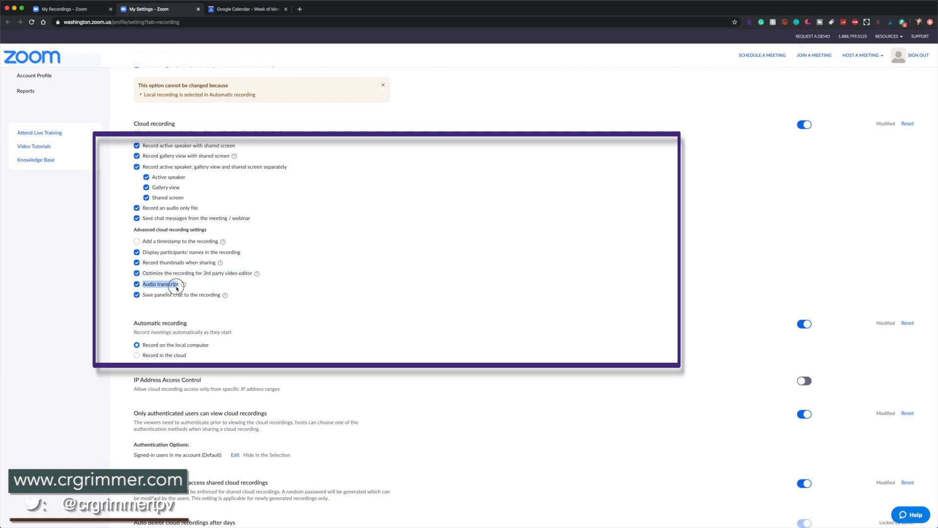
{"action": "mouse_move", "coordinate": [183, 283]}
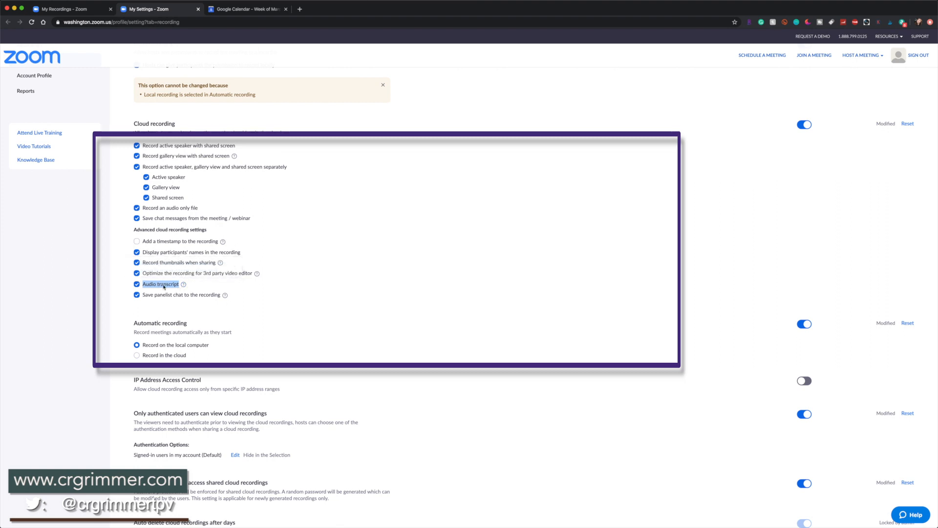
{"action": "left_click", "coordinate": [136, 283]}
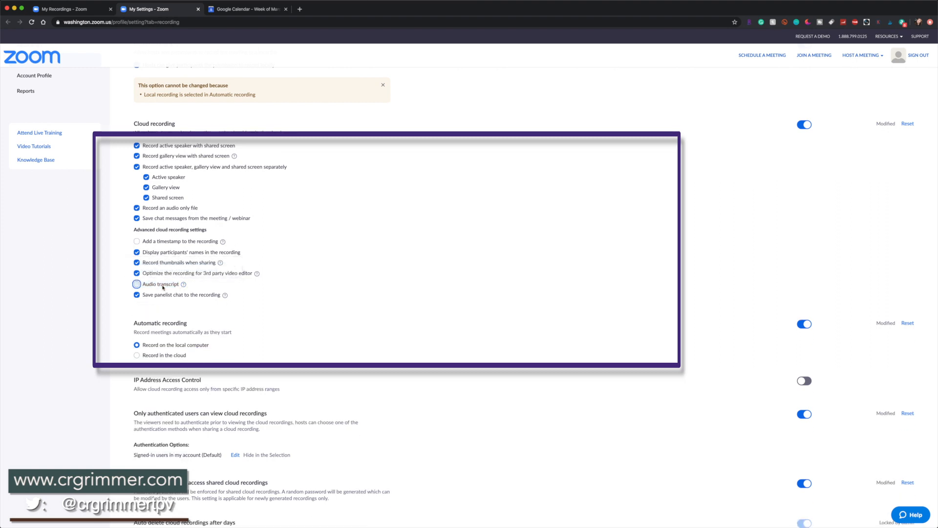
{"action": "left_click", "coordinate": [137, 284]}
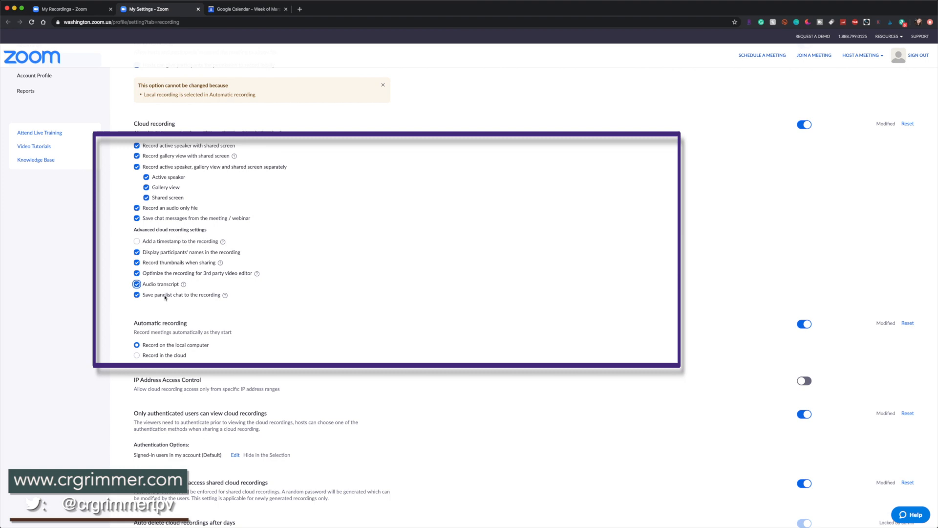
{"action": "scroll", "scroll_direction": "down", "scroll_amount": 3}
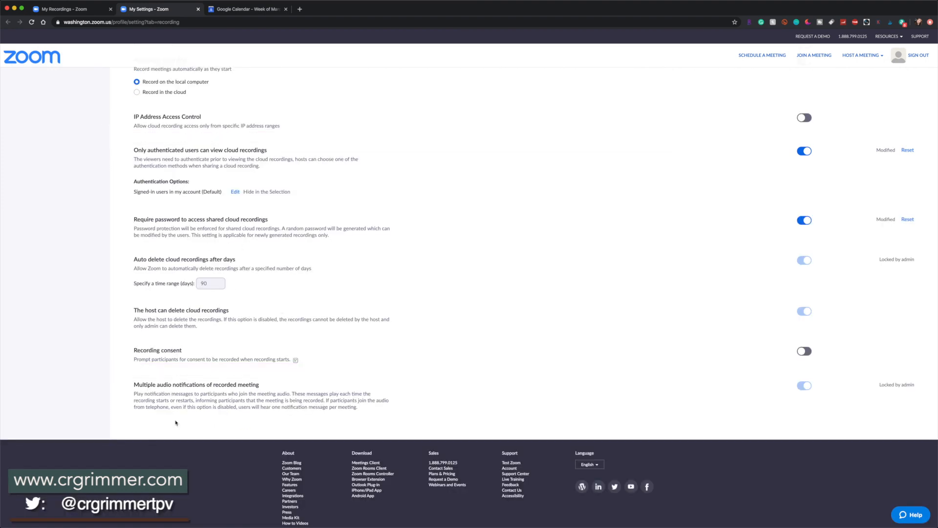
Switch on Recording consent so participants are prompted when recording starts, and save
{"action": "scroll", "scroll_direction": "down", "scroll_amount": 3}
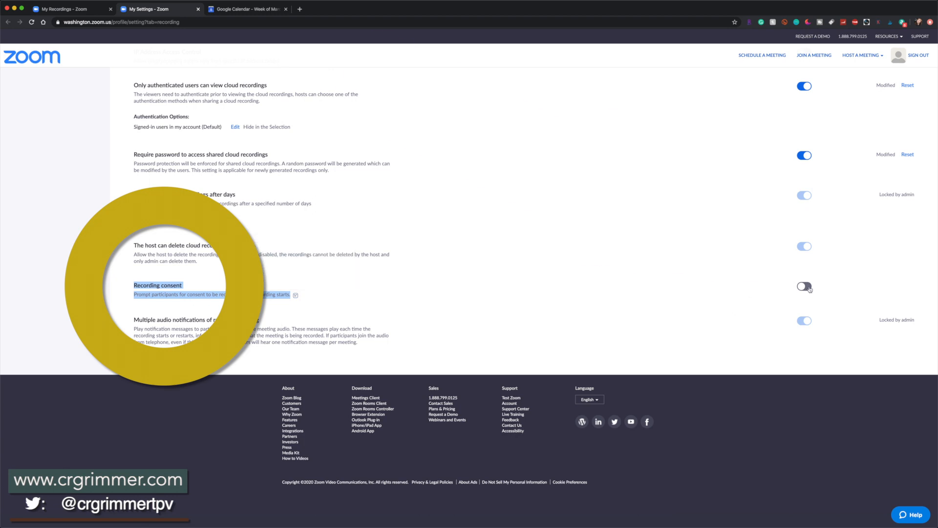
{"action": "left_click", "coordinate": [805, 286]}
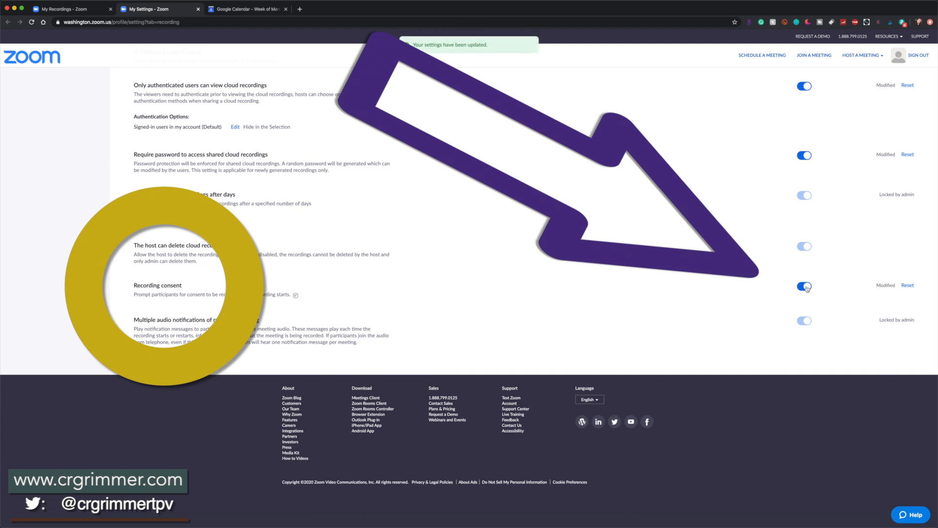
{"action": "left_click", "coordinate": [803, 286]}
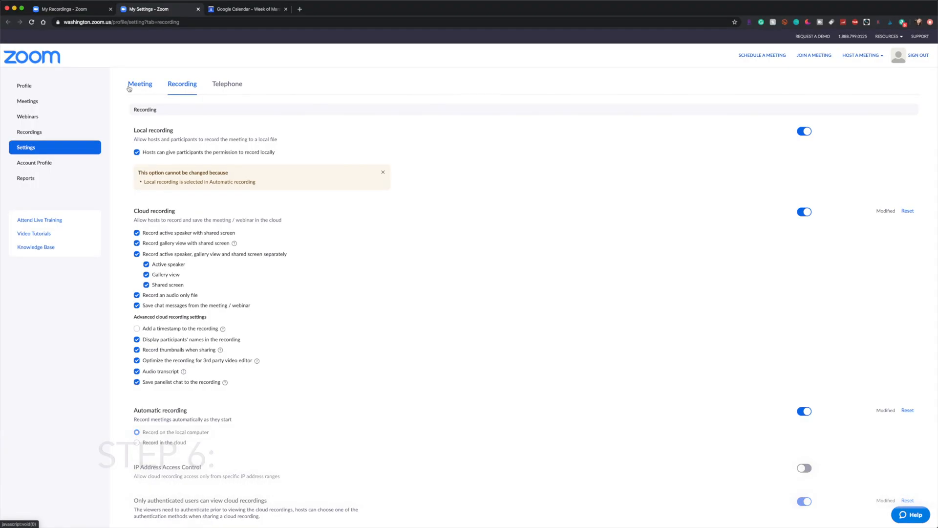
Review the Meeting settings, confirming join before host is on and passcode requirements are off
{"action": "left_click", "coordinate": [140, 83]}
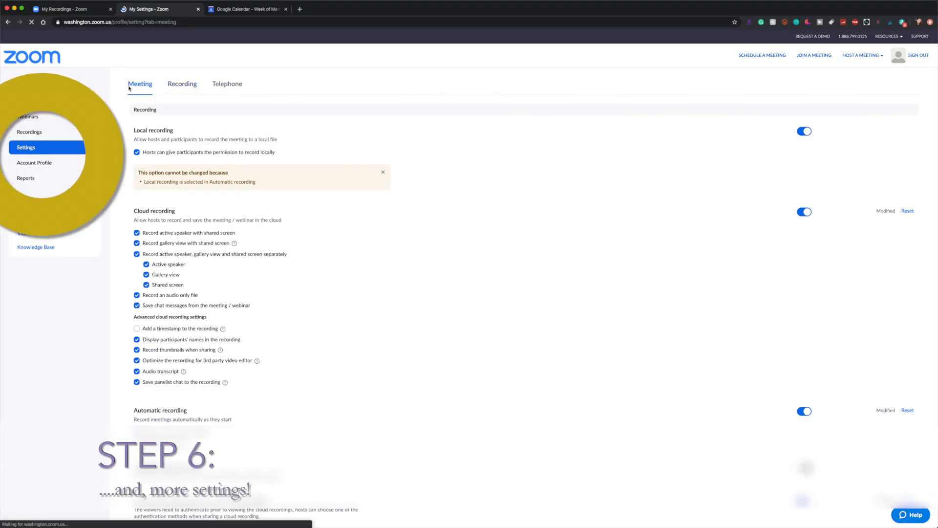
{"action": "left_click", "coordinate": [139, 84]}
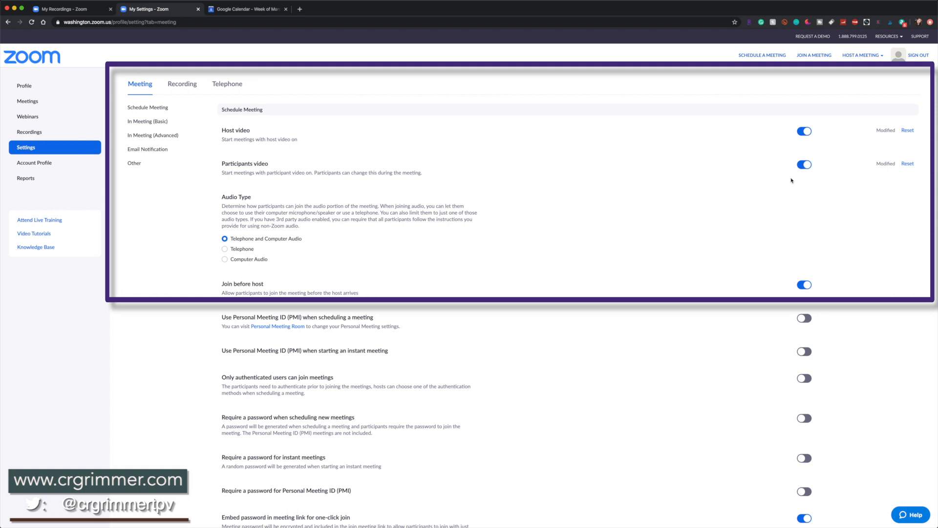
{"action": "scroll", "scroll_direction": "down", "scroll_amount": 3}
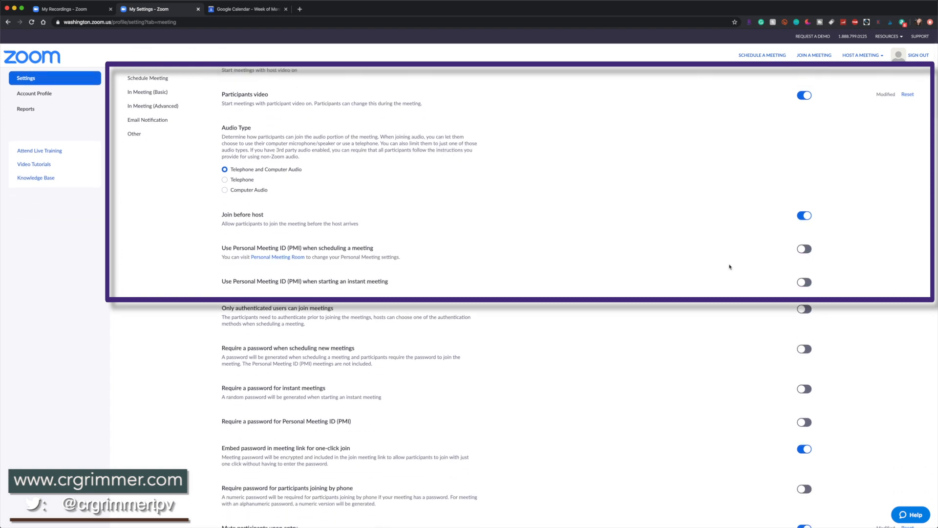
{"action": "scroll", "scroll_direction": "down", "scroll_amount": 3}
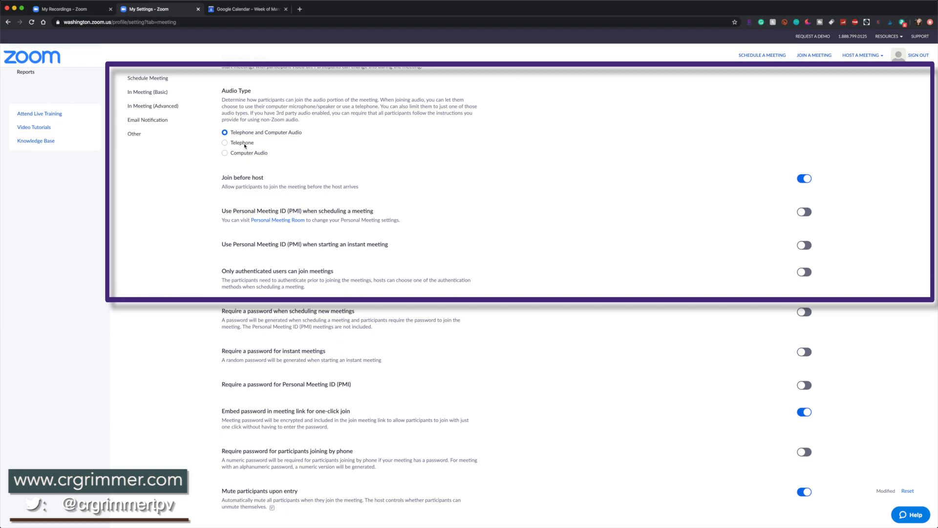
{"action": "scroll", "scroll_direction": "down", "scroll_amount": 3}
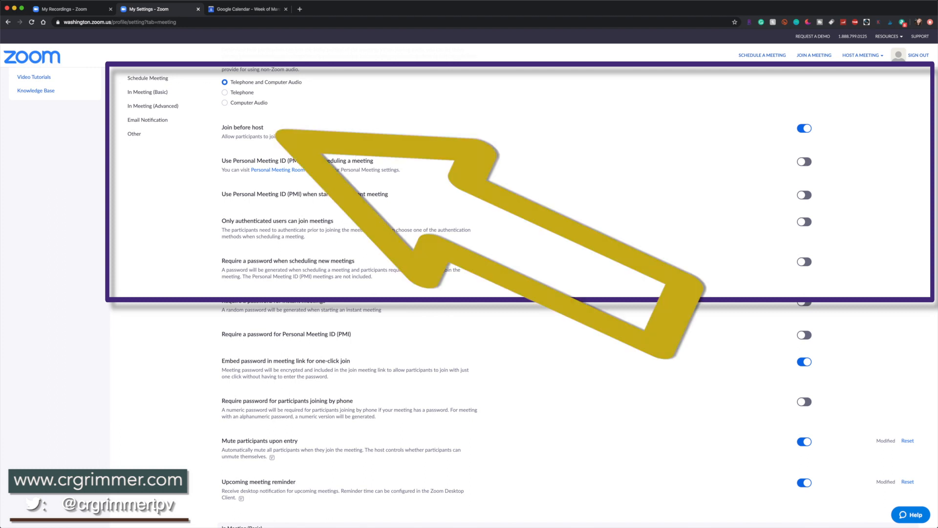
{"action": "mouse_move", "coordinate": [445, 166]}
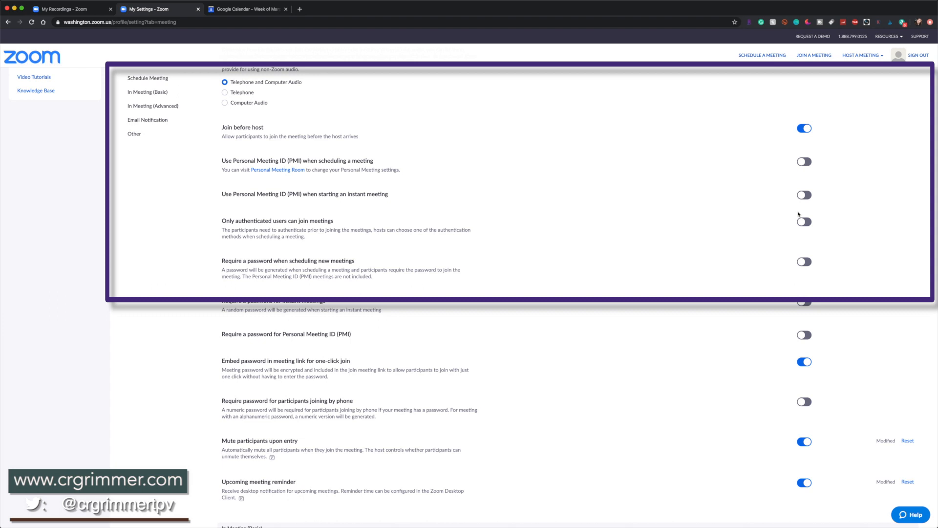
{"action": "scroll", "scroll_direction": "down", "scroll_amount": 3}
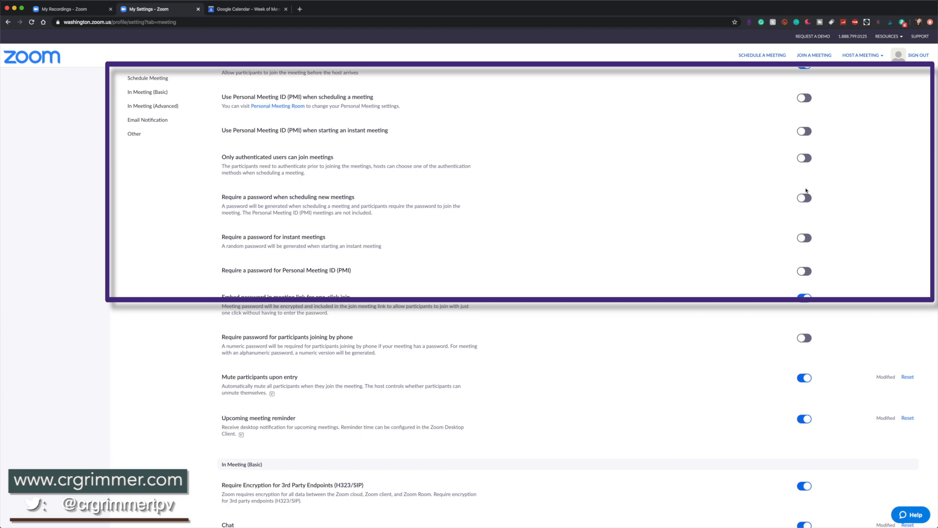
Turn off 'Only authenticated users can join meetings' and save, then review the in-meeting settings below
{"action": "left_click", "coordinate": [804, 157]}
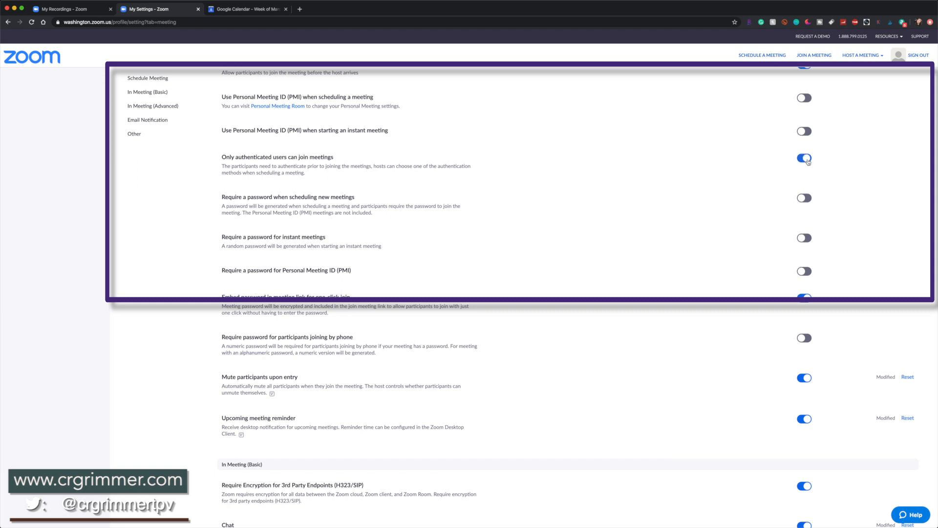
{"action": "left_click", "coordinate": [804, 158]}
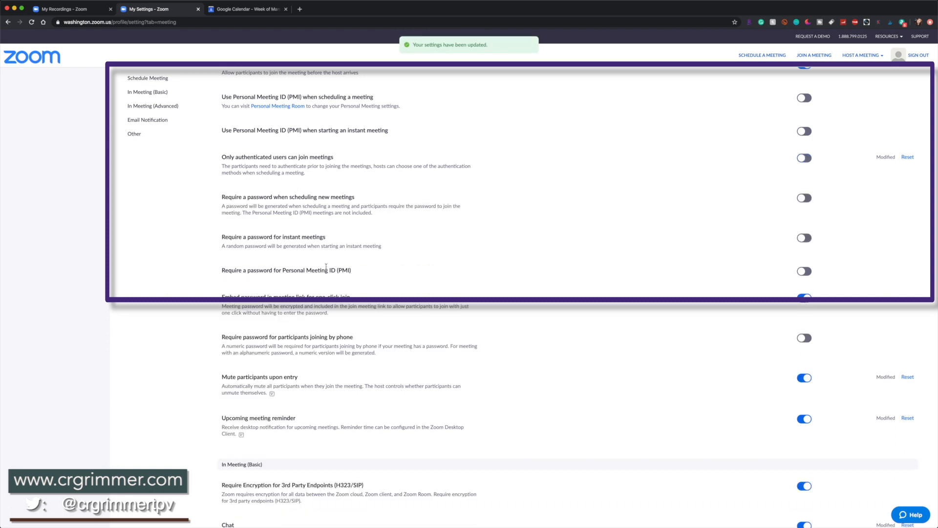
{"action": "scroll", "scroll_direction": "down", "scroll_amount": 3}
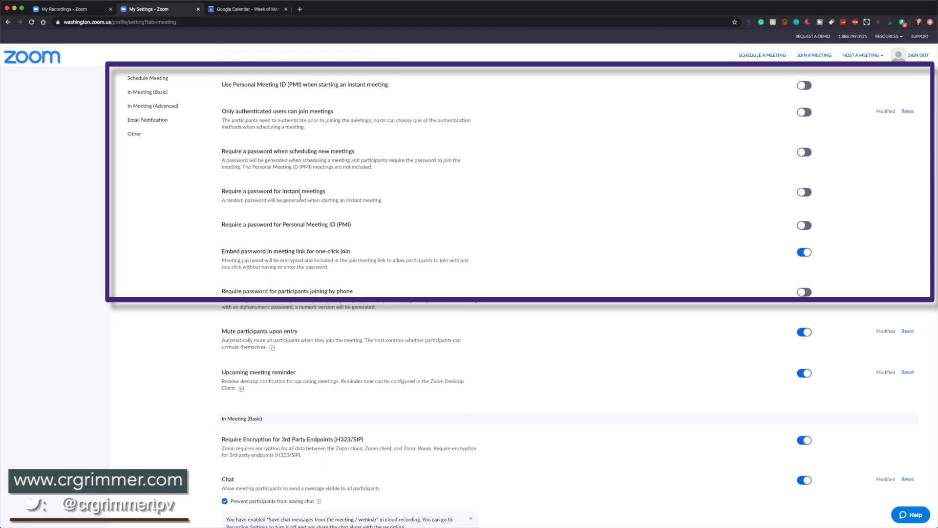
{"action": "scroll", "scroll_direction": "down", "scroll_amount": 3}
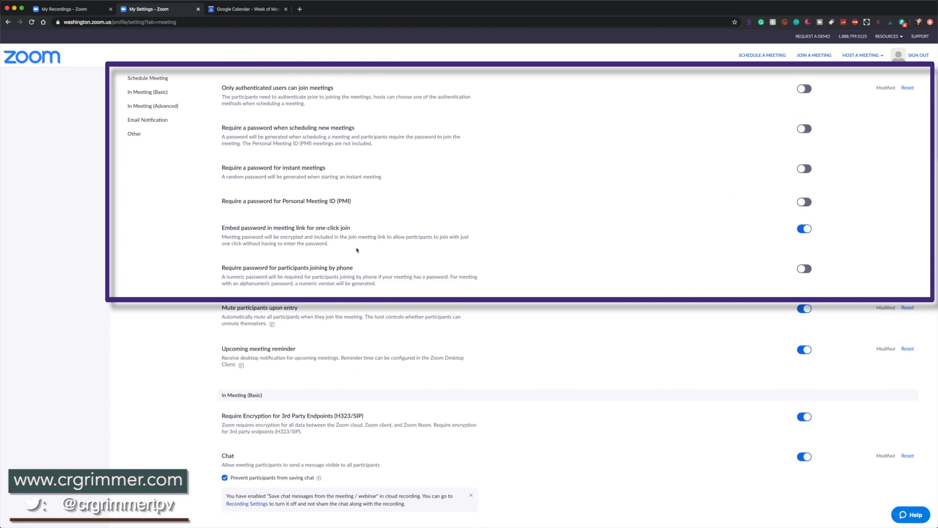
{"action": "scroll", "scroll_direction": "down", "scroll_amount": 3}
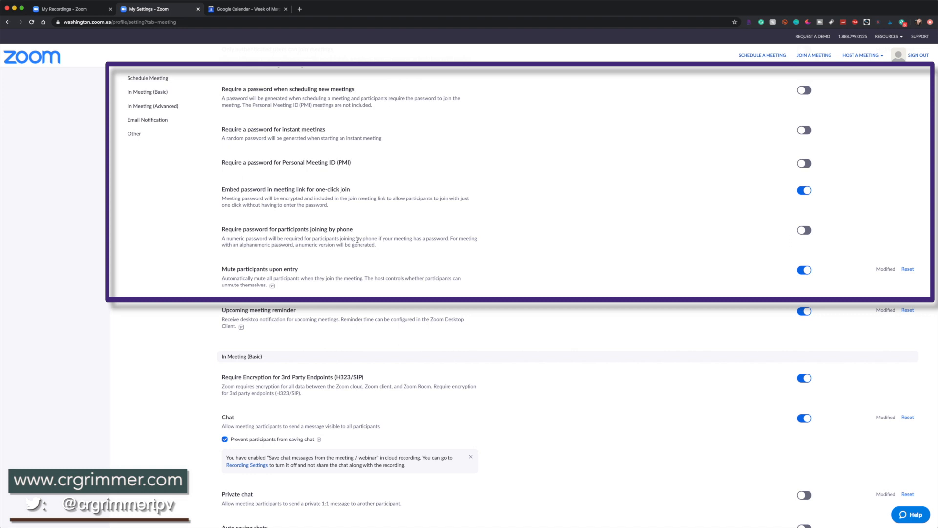
{"action": "scroll", "scroll_direction": "down", "scroll_amount": 3}
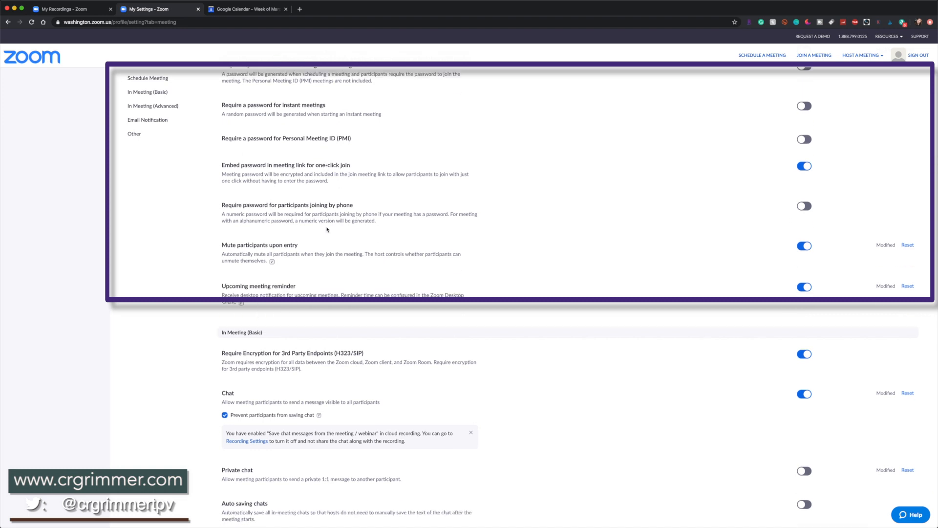
{"action": "scroll", "scroll_direction": "down", "scroll_amount": 3}
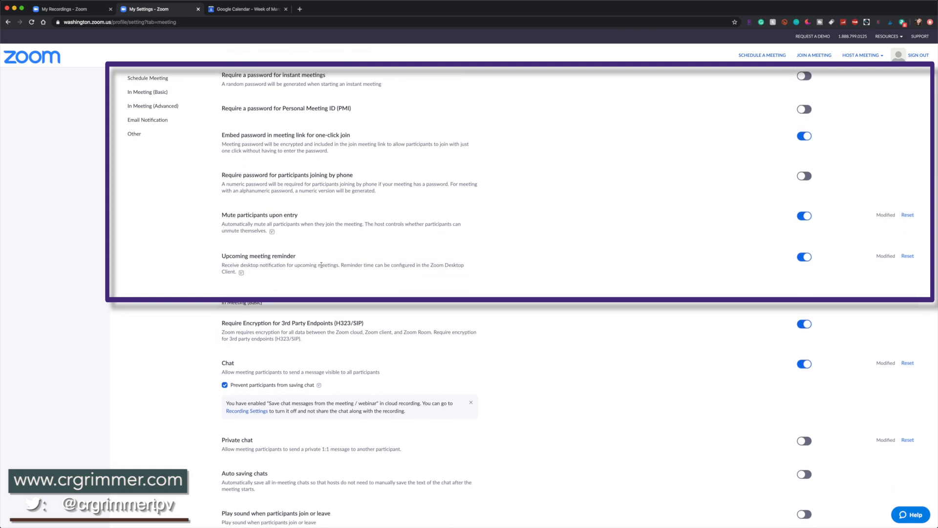
{"action": "scroll", "scroll_direction": "down", "scroll_amount": 3}
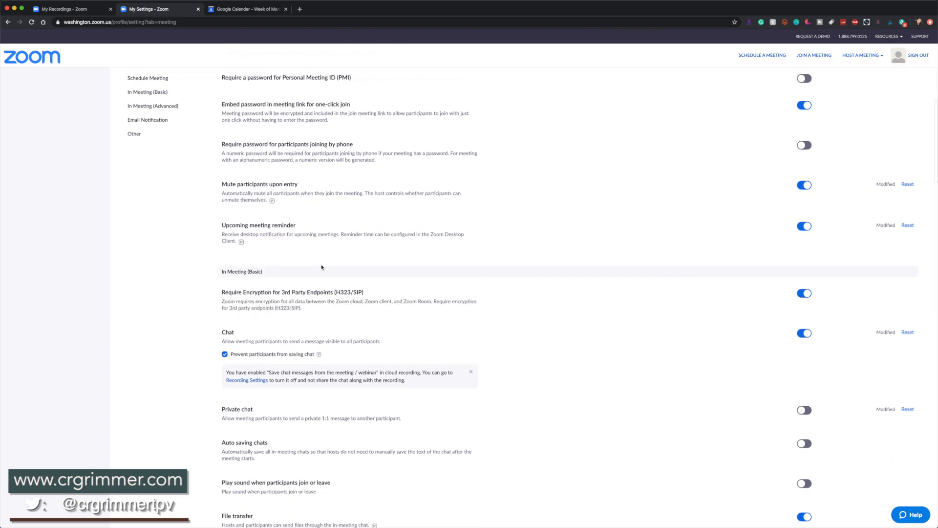
Uncheck 'Prevent participants from saving chat' and ensure Auto saving chats is on
{"action": "left_click", "coordinate": [225, 353]}
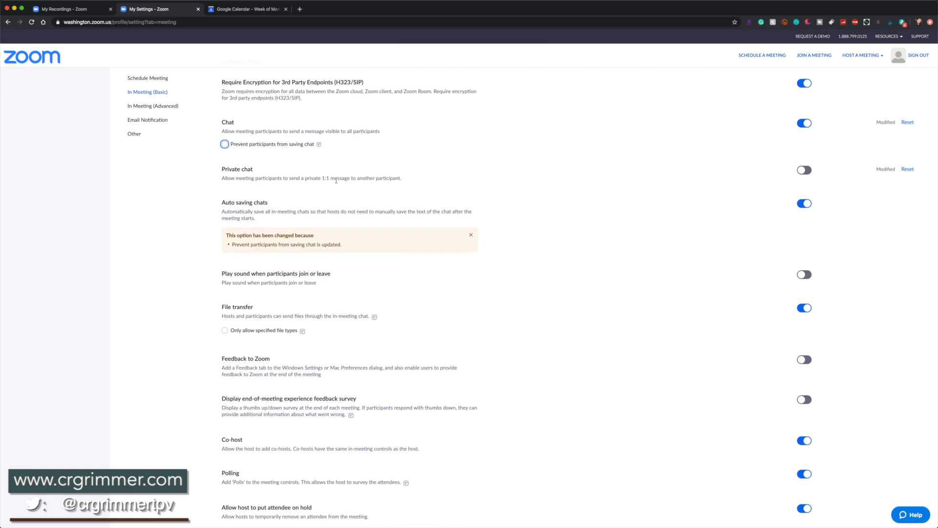
{"action": "mouse_move", "coordinate": [401, 185]}
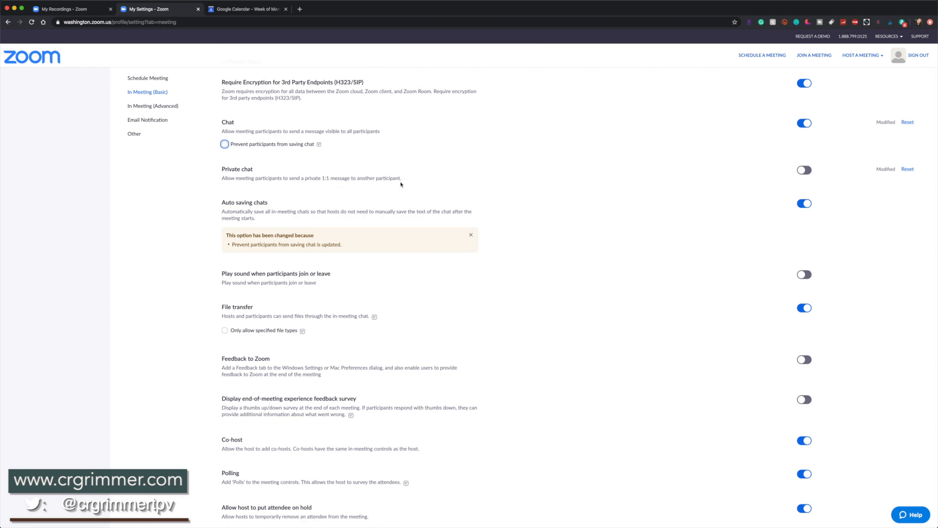
{"action": "left_click_drag", "start_coordinate": [290, 178], "coordinate": [402, 178]}
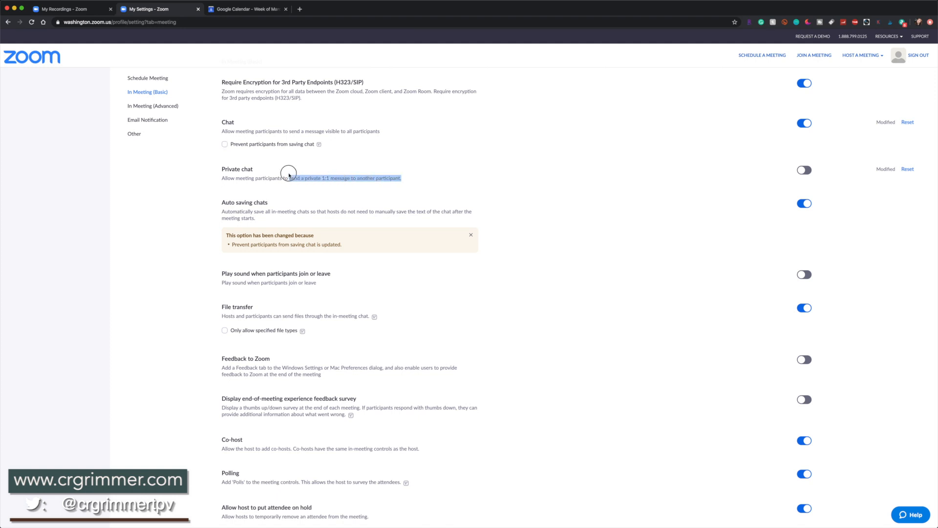
{"action": "scroll", "scroll_direction": "down", "scroll_amount": 3}
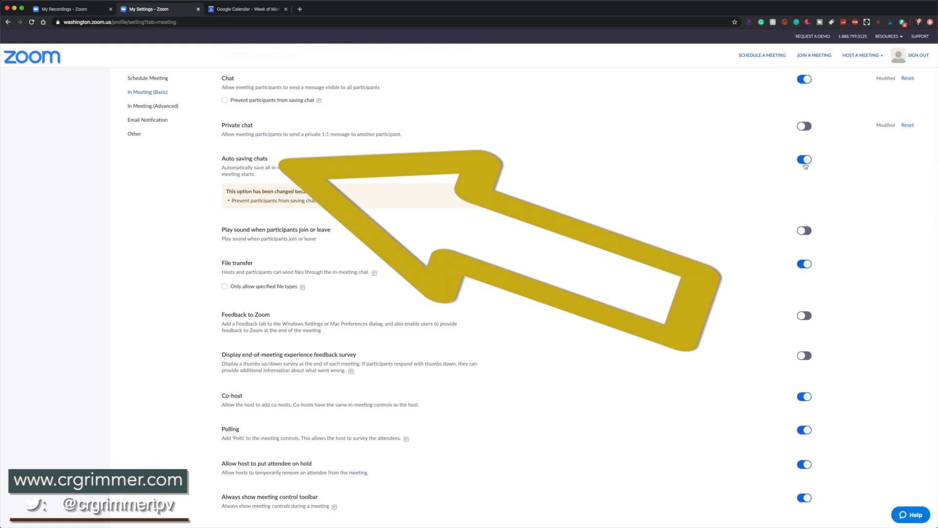
{"action": "mouse_move", "coordinate": [805, 231]}
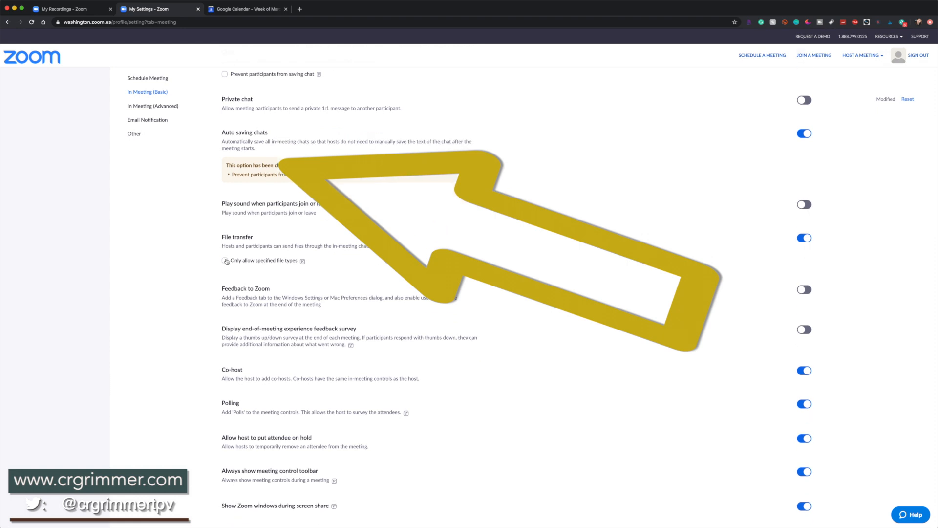
{"action": "left_click", "coordinate": [224, 260]}
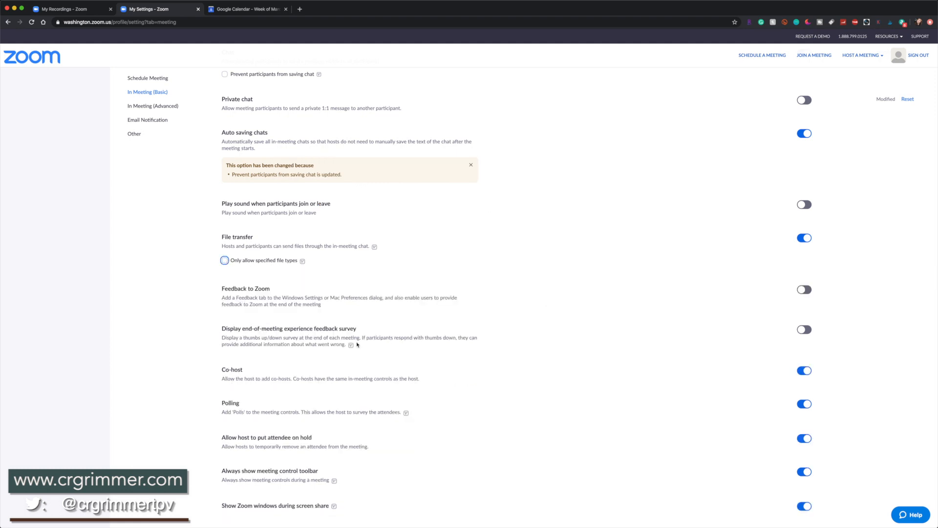
{"action": "mouse_move", "coordinate": [216, 240]}
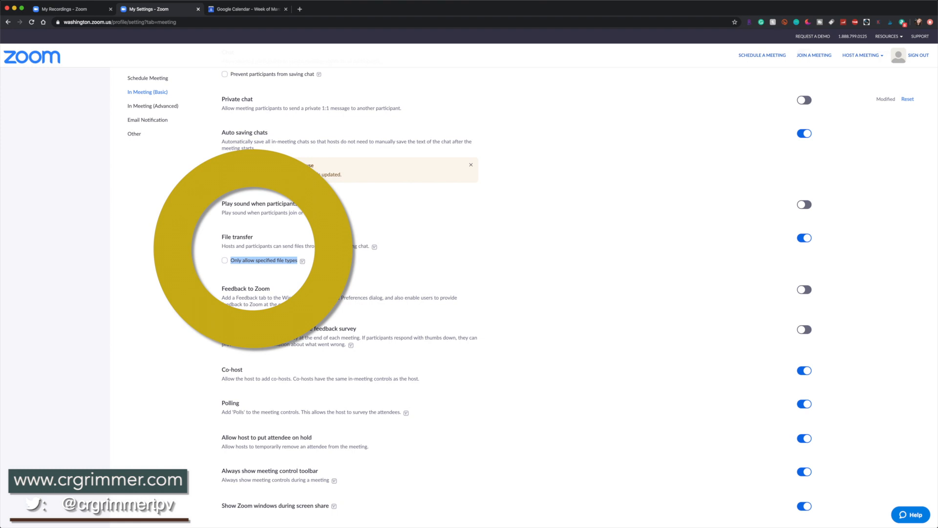
{"action": "left_click", "coordinate": [224, 259]}
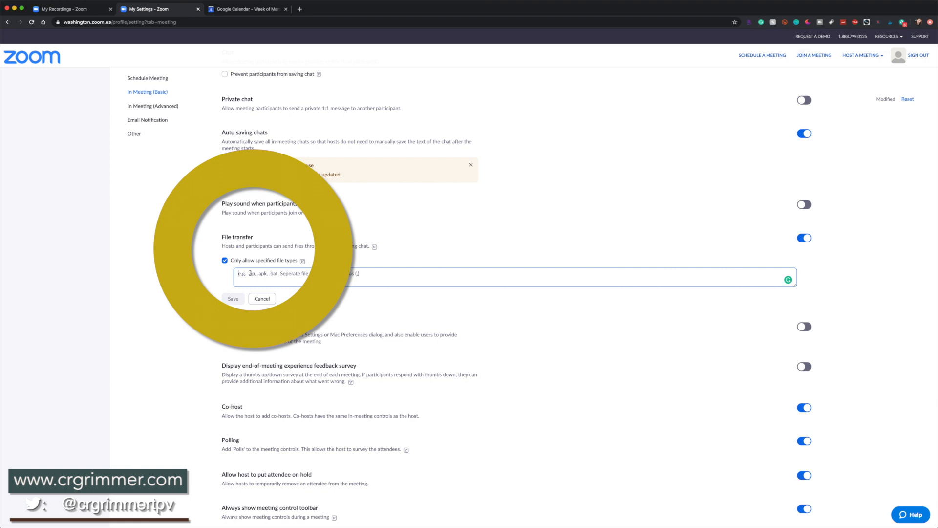
{"action": "left_click", "coordinate": [224, 260]}
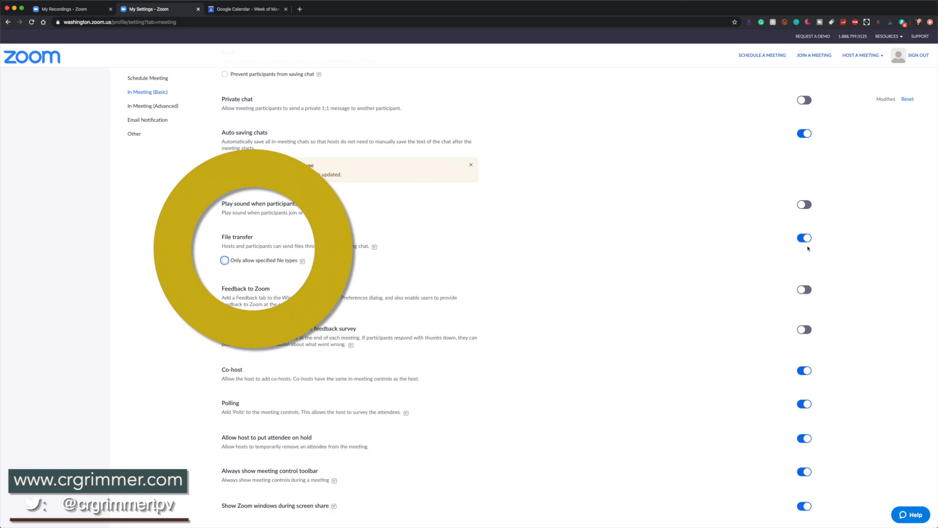
{"action": "scroll", "scroll_direction": "down", "scroll_amount": 3}
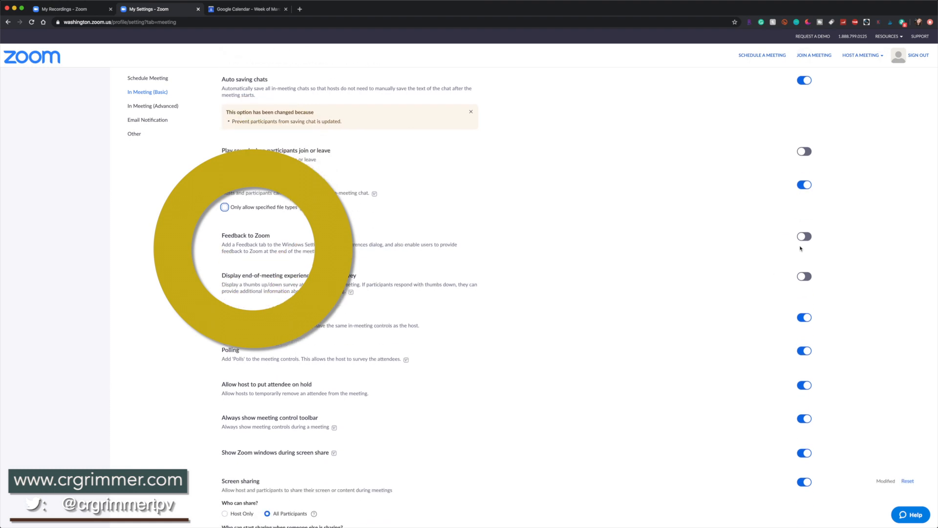
{"action": "scroll", "scroll_direction": "down", "scroll_amount": 3}
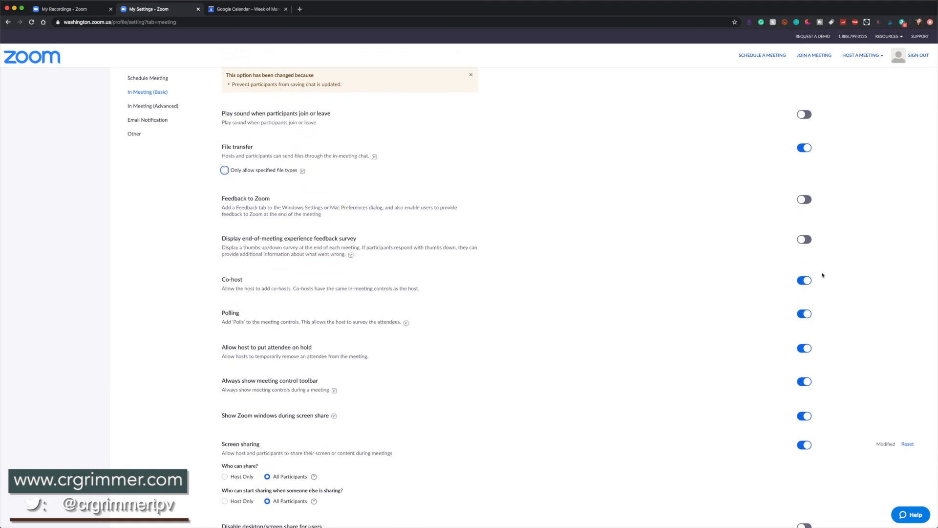
{"action": "scroll", "scroll_direction": "down", "scroll_amount": 3}
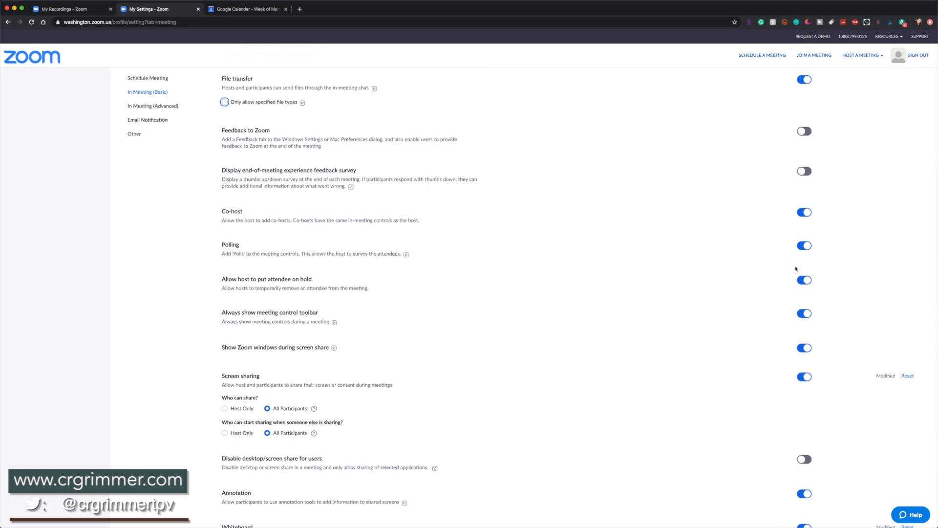
{"action": "mouse_move", "coordinate": [258, 262]}
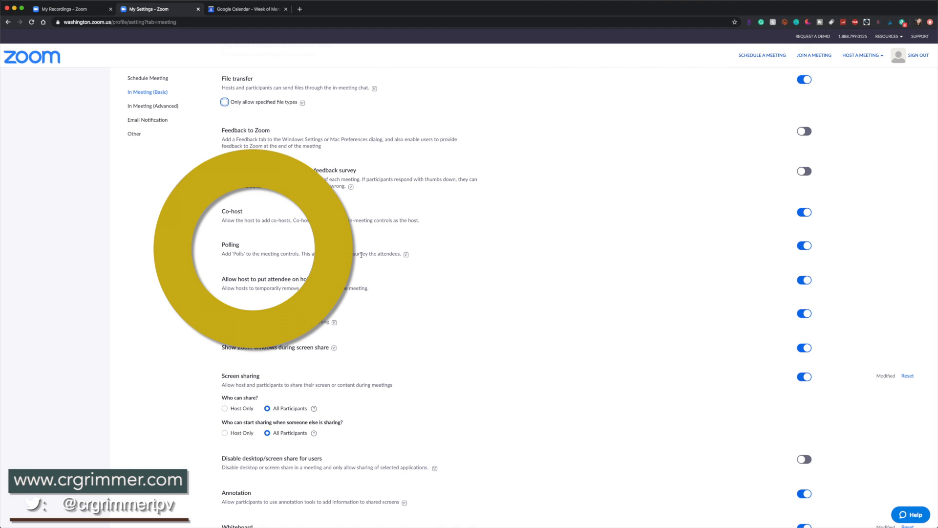
{"action": "mouse_move", "coordinate": [302, 269]}
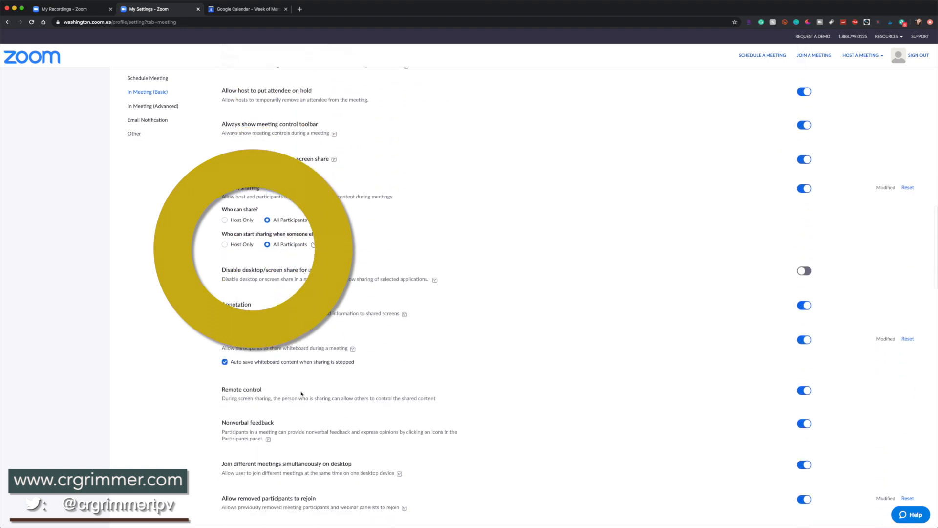
{"action": "scroll", "scroll_direction": "down", "scroll_amount": 3}
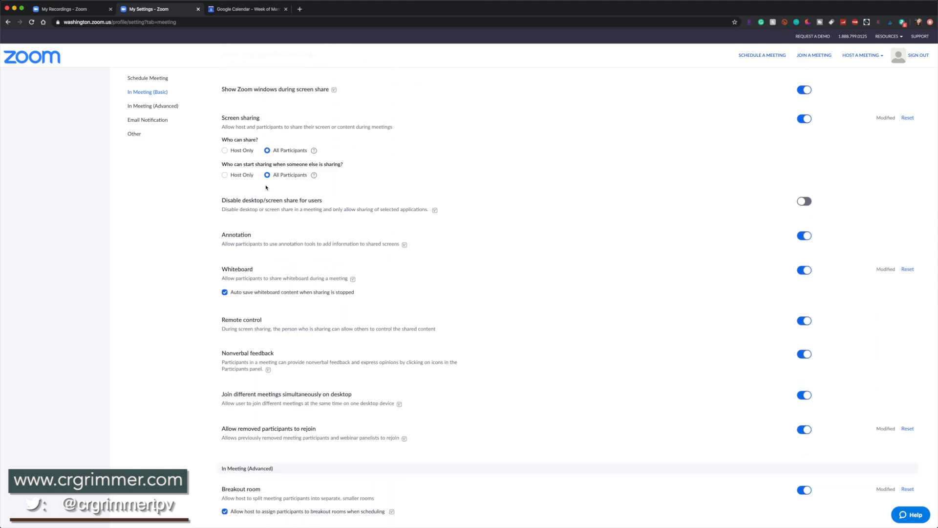
{"action": "scroll", "scroll_direction": "down", "scroll_amount": 3}
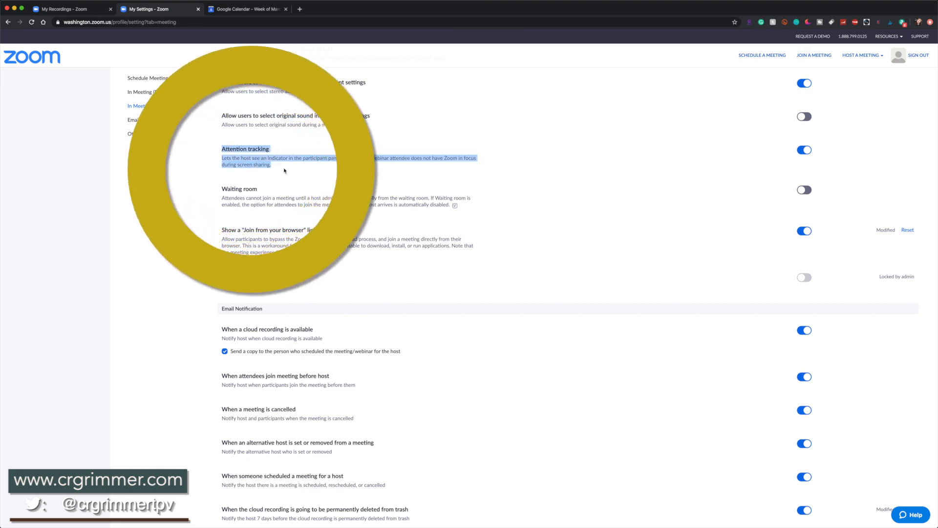
{"action": "scroll", "scroll_direction": "down", "scroll_amount": 3}
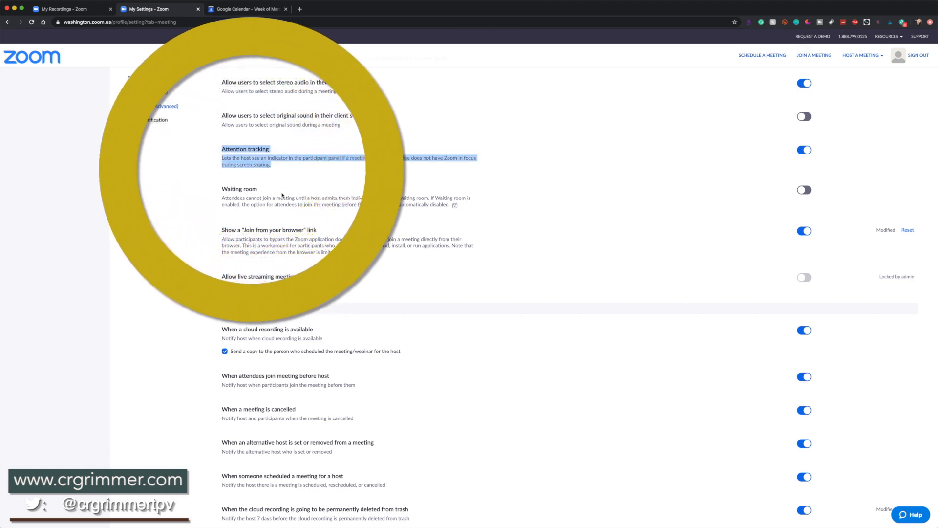
{"action": "scroll", "scroll_direction": "down", "scroll_amount": 3}
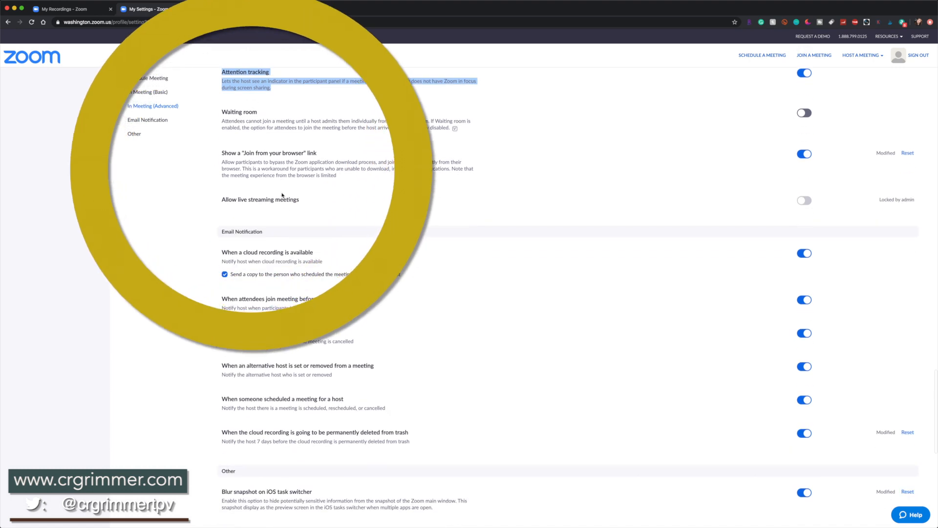